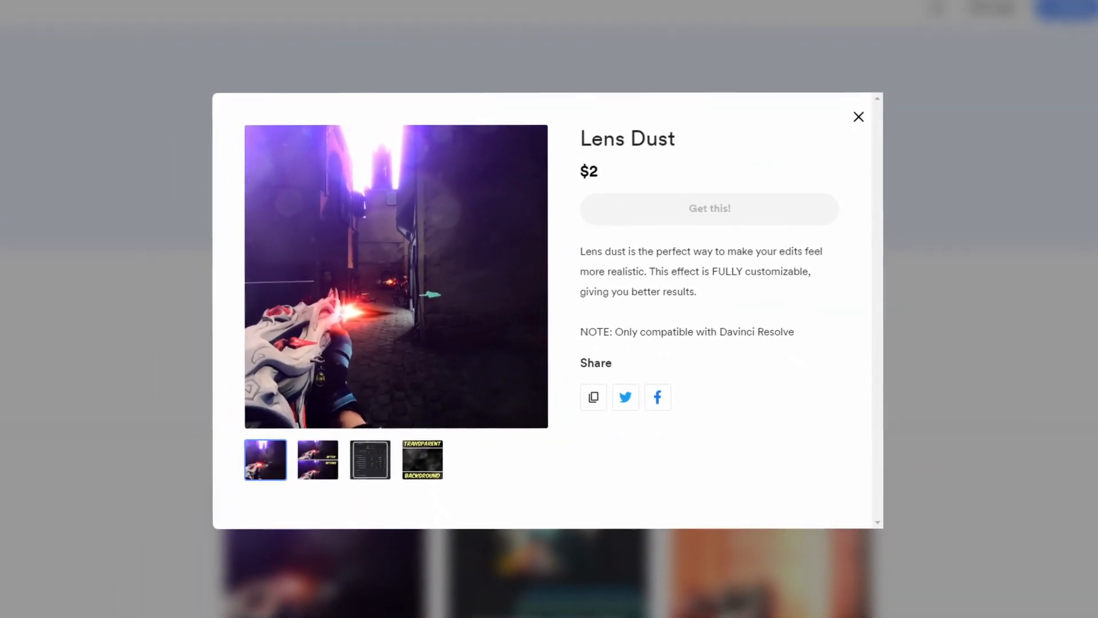
Close the Lens Dust product popup and scroll through the shop's other effect listings
{"action": "left_click", "coordinate": [858, 116]}
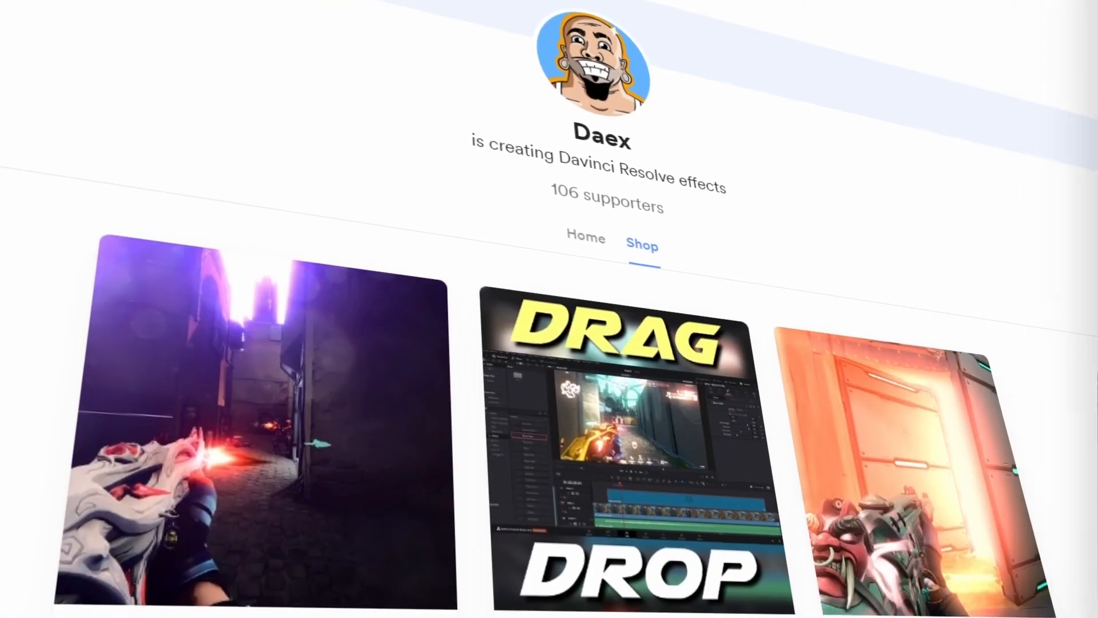
{"action": "scroll", "scroll_direction": "down", "scroll_amount": 3}
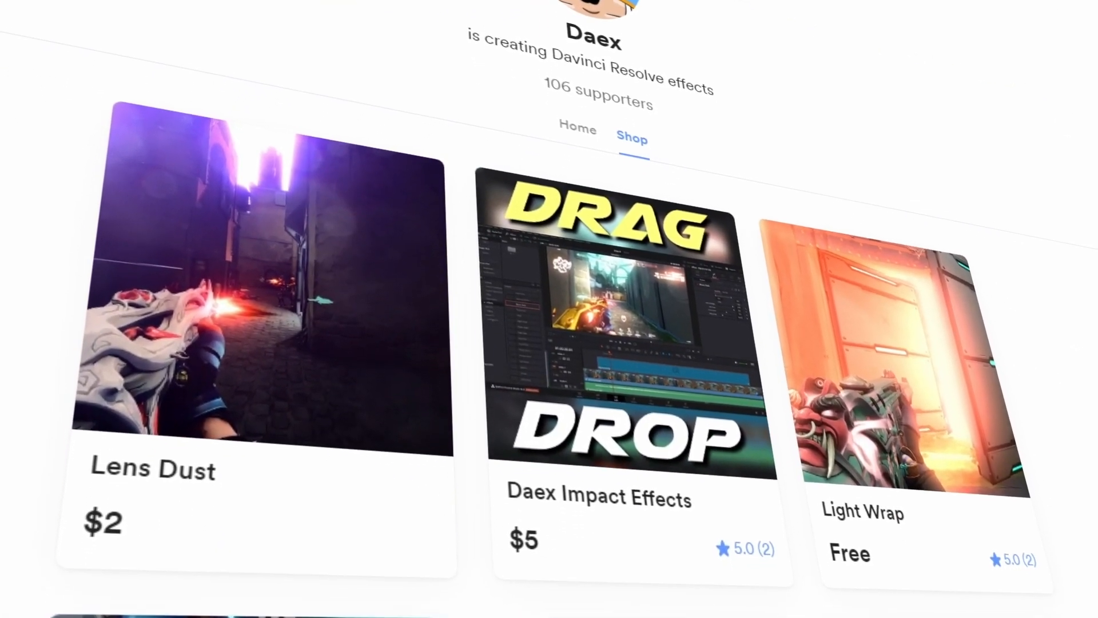
{"action": "scroll", "scroll_direction": "down", "scroll_amount": 3}
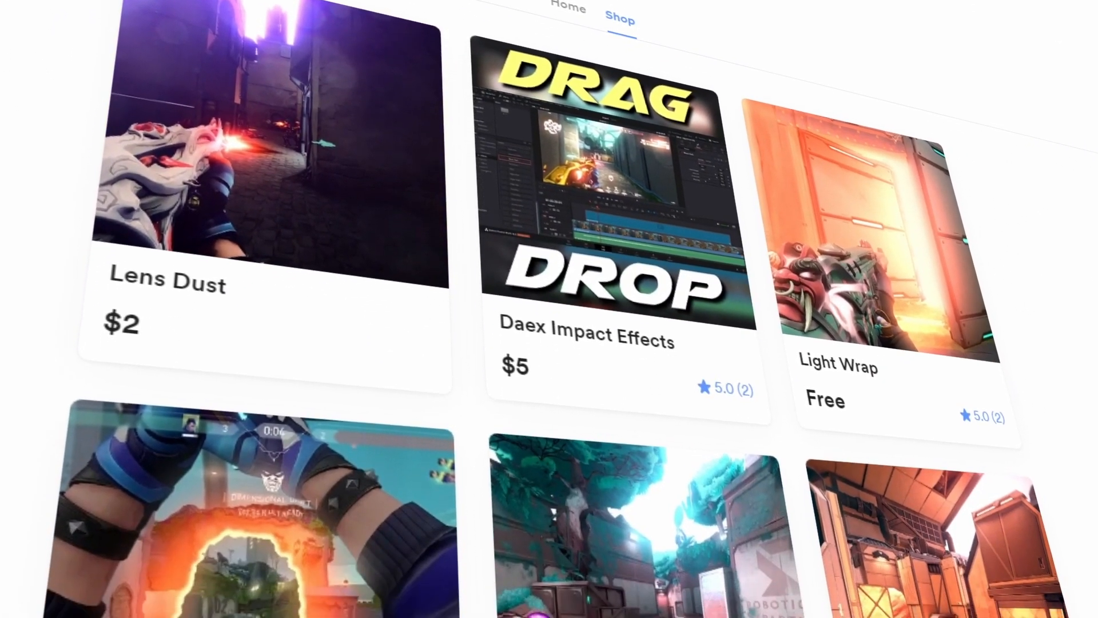
{"action": "scroll", "scroll_direction": "down", "scroll_amount": 3}
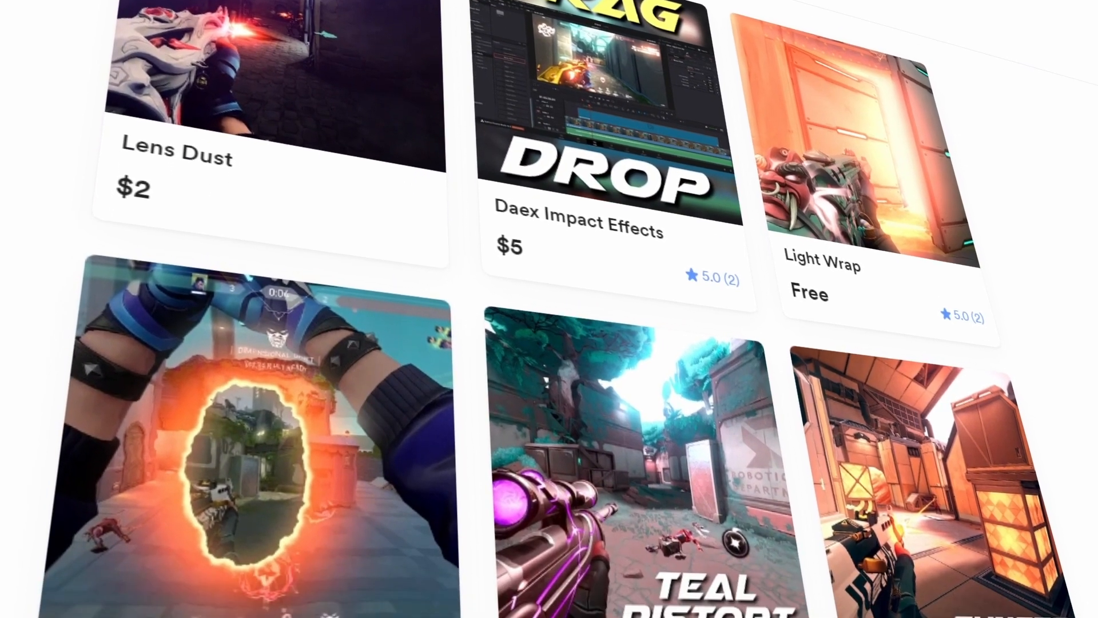
{"action": "scroll", "scroll_direction": "down", "scroll_amount": 3}
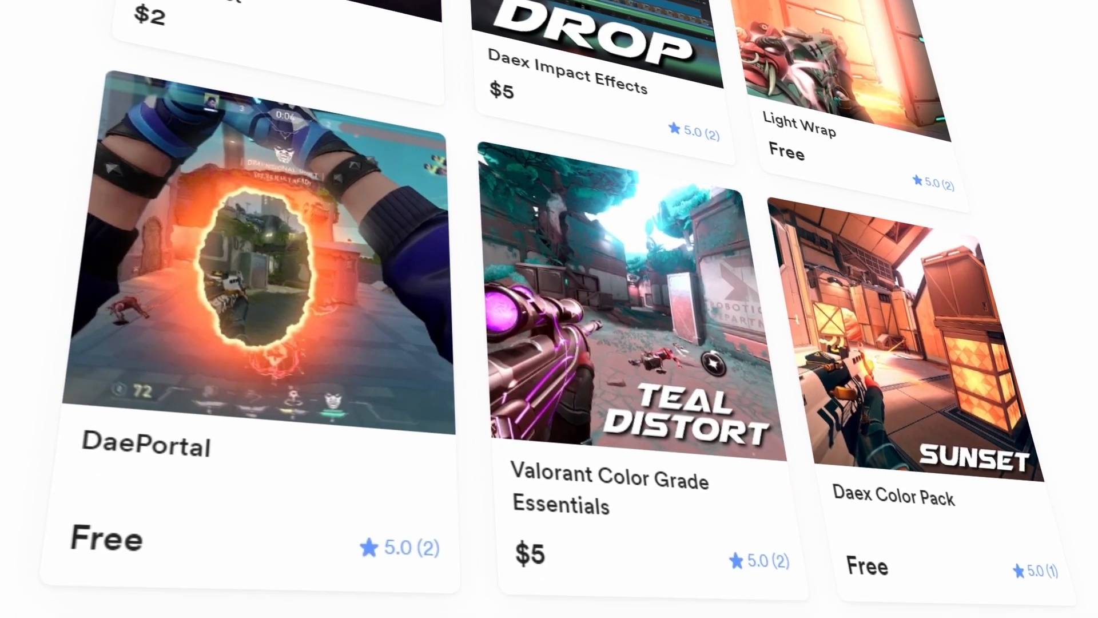
{"action": "scroll", "scroll_direction": "down", "scroll_amount": 3}
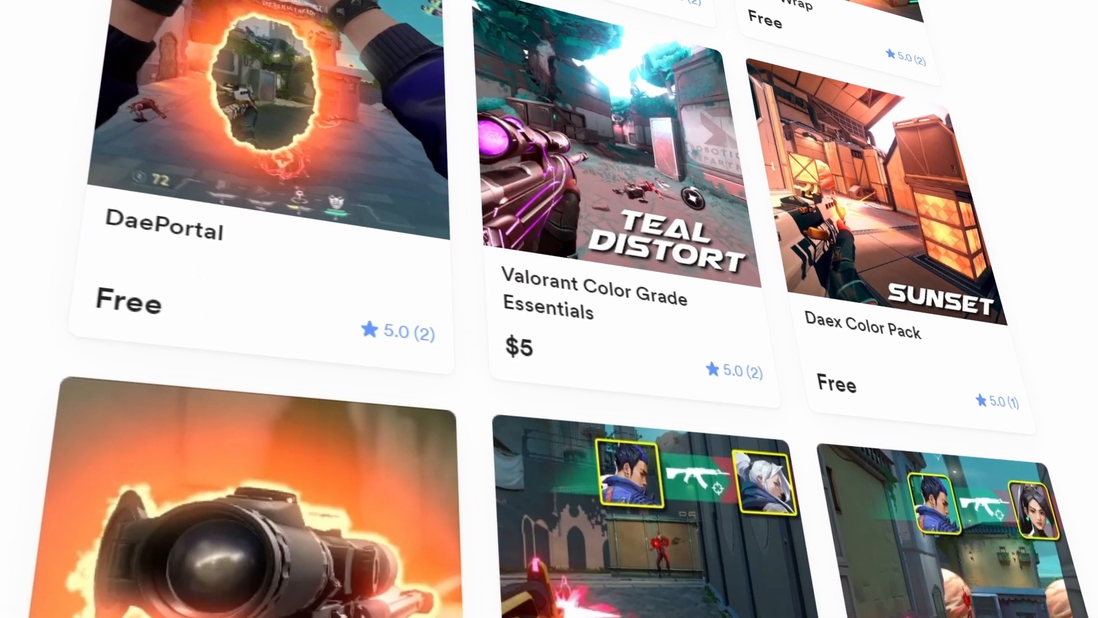
{"action": "scroll", "scroll_direction": "down", "scroll_amount": 3}
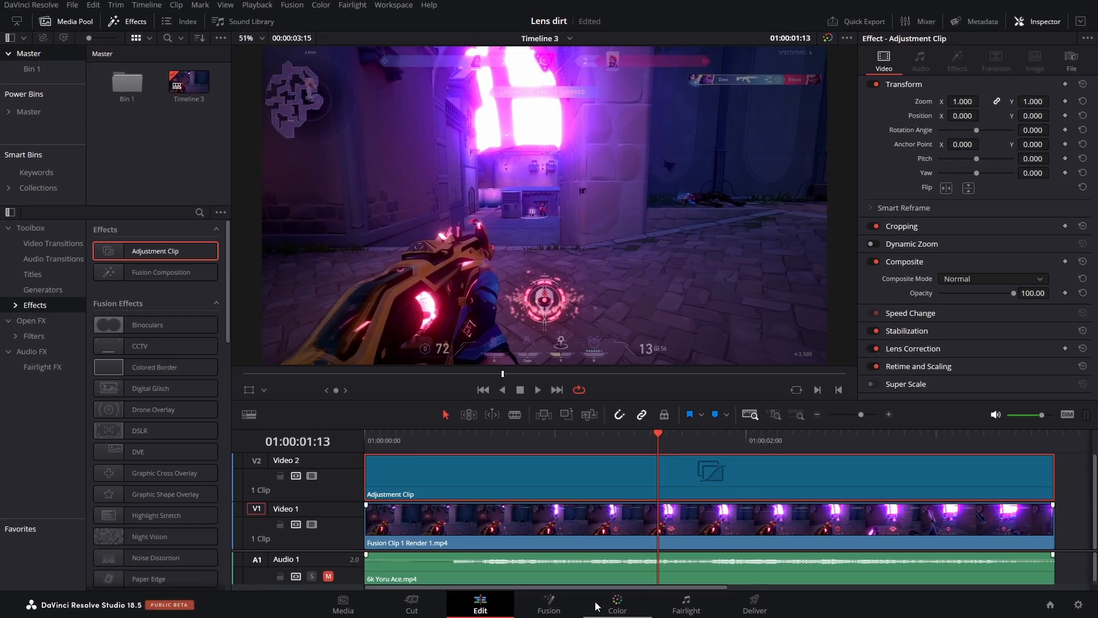
Switch to the Fusion page with the V2 Adjustment Clip under the playhead
{"action": "left_click", "coordinate": [548, 602]}
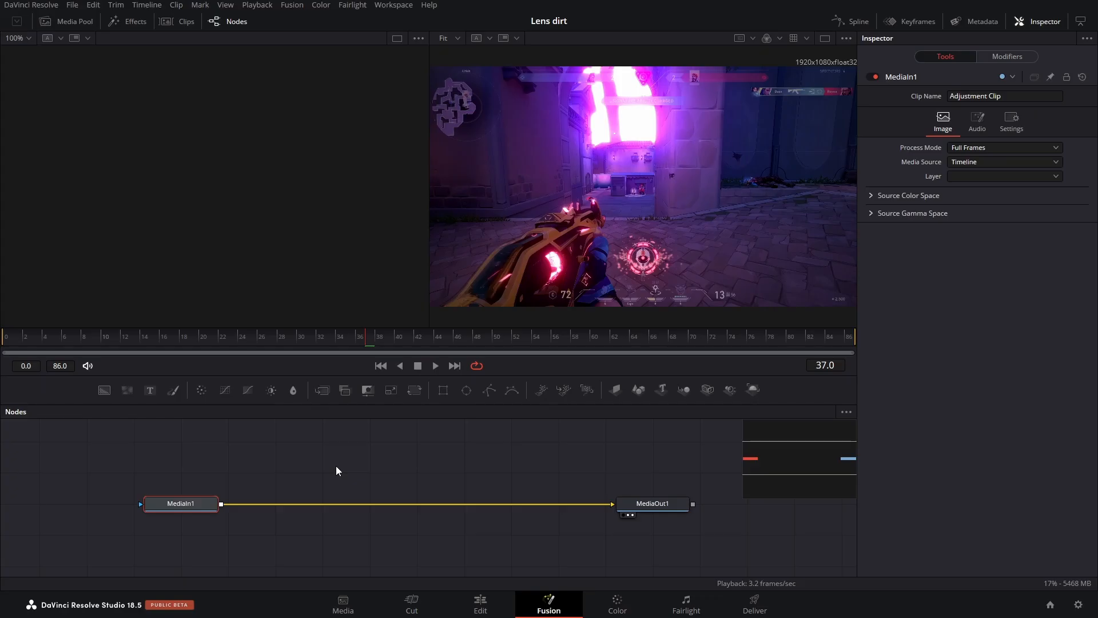
Add an sNGon node rendered through sRender, raising Sides until the shape is round
{"action": "key", "text": "shift+space"}
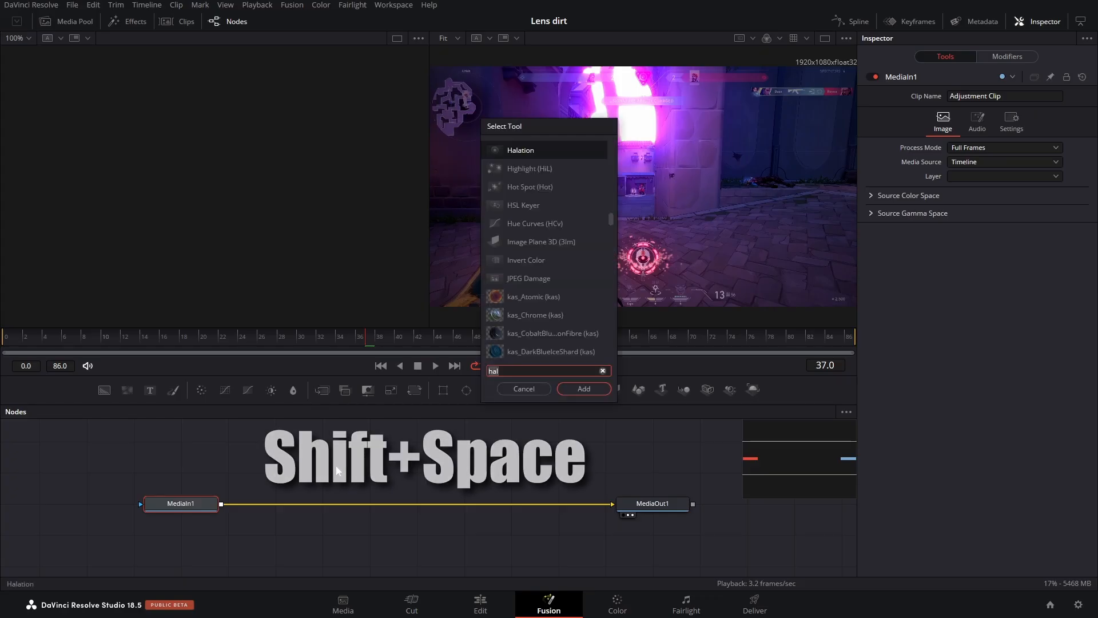
{"action": "type", "text": "sn"}
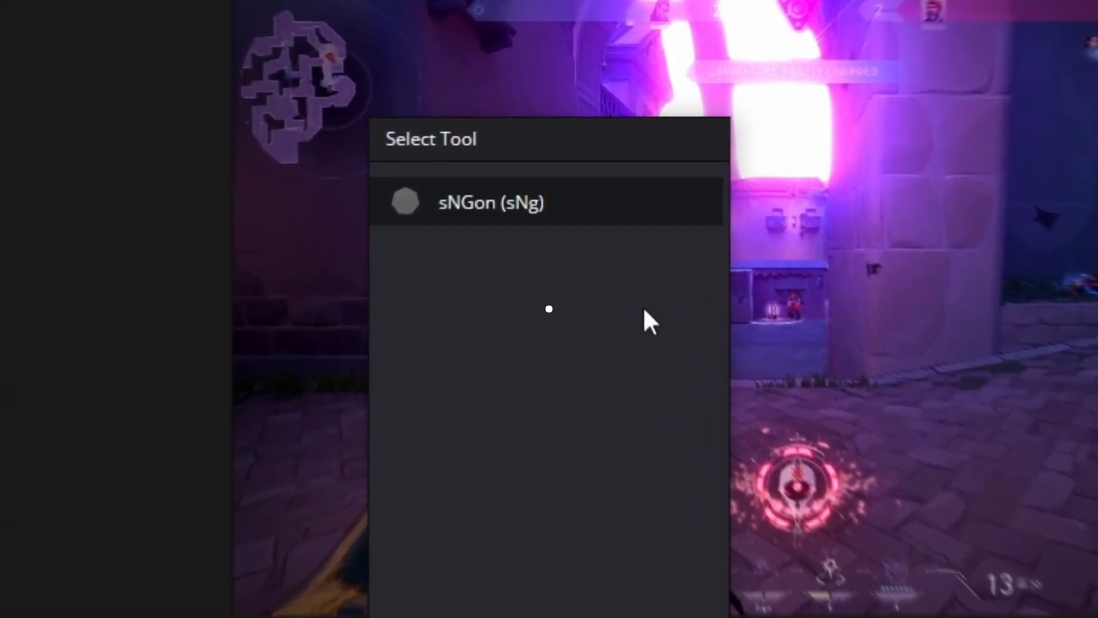
{"action": "left_click", "coordinate": [490, 203]}
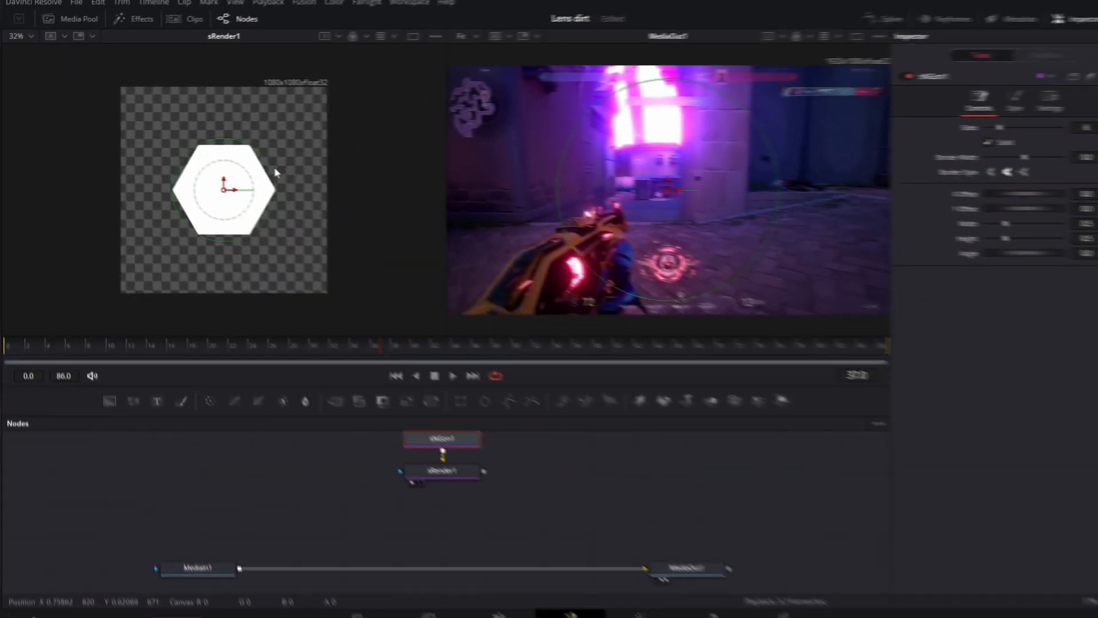
{"action": "left_click_drag", "start_coordinate": [972, 126], "coordinate": [972, 126]}
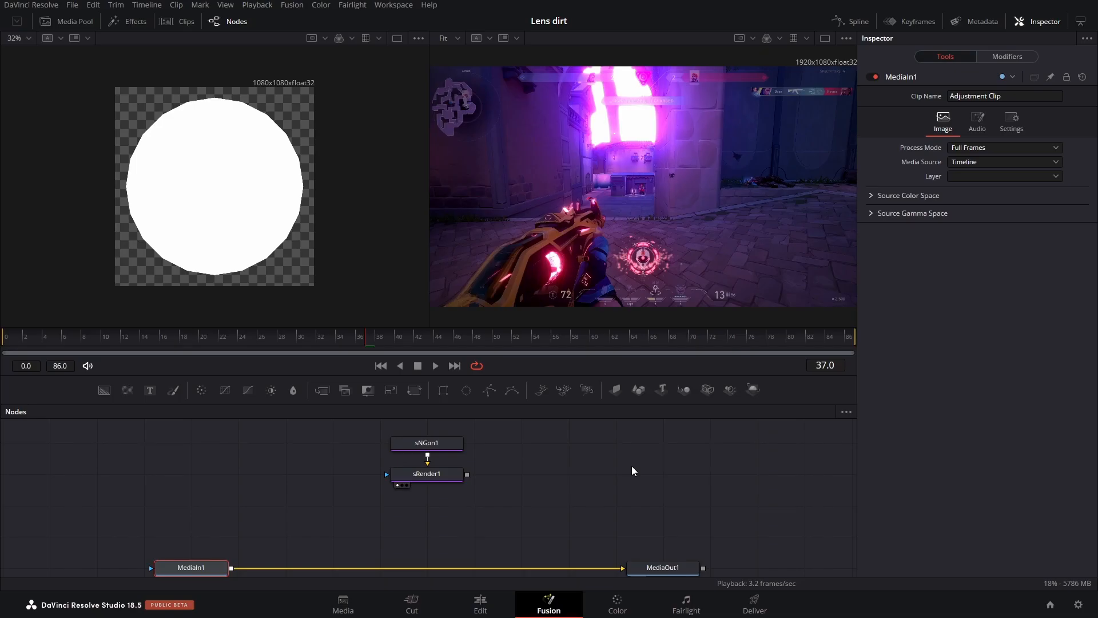
{"action": "mouse_move", "coordinate": [516, 491]}
{"action": "type", "text": "pe"}
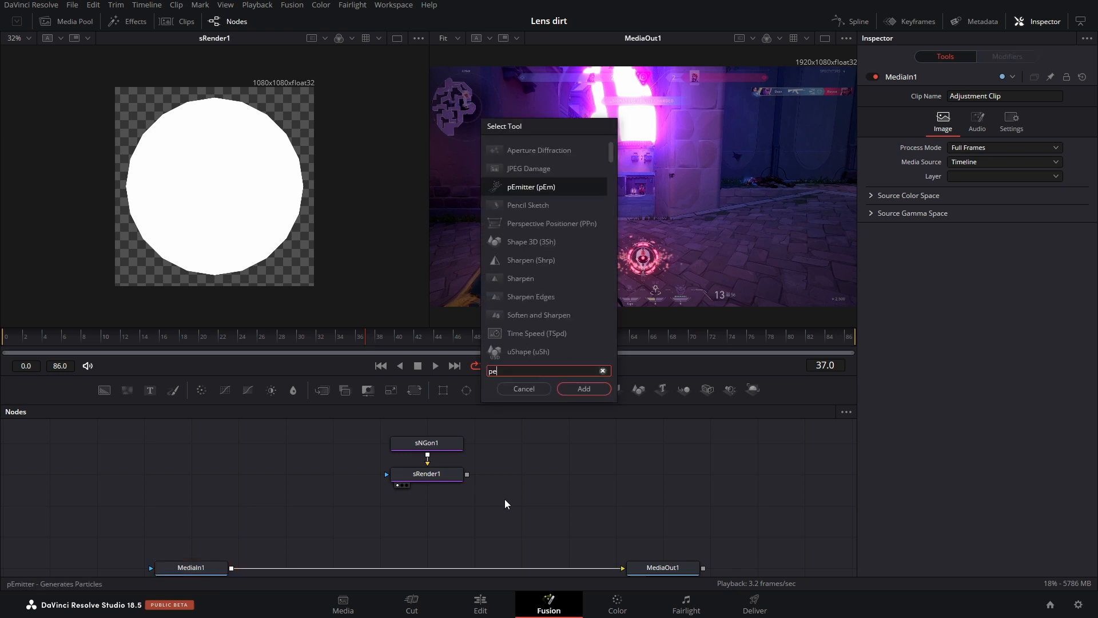
Add pEmitter, set its Style to Bitmap, and feed sRender through Bitmap1 into it
{"action": "left_click", "coordinate": [583, 389]}
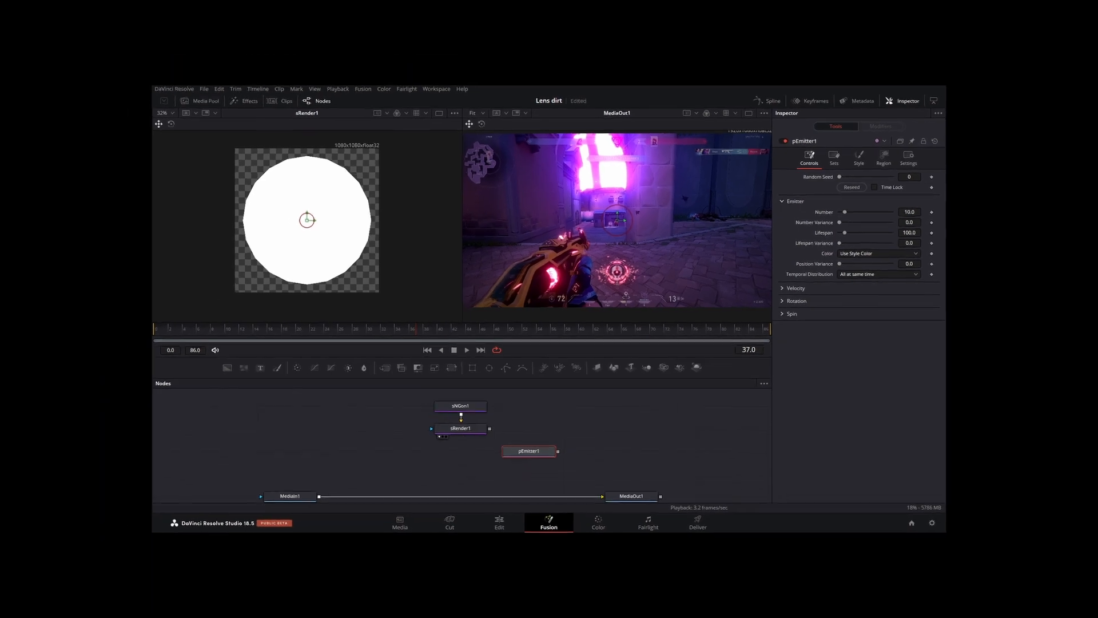
{"action": "left_click", "coordinate": [859, 158]}
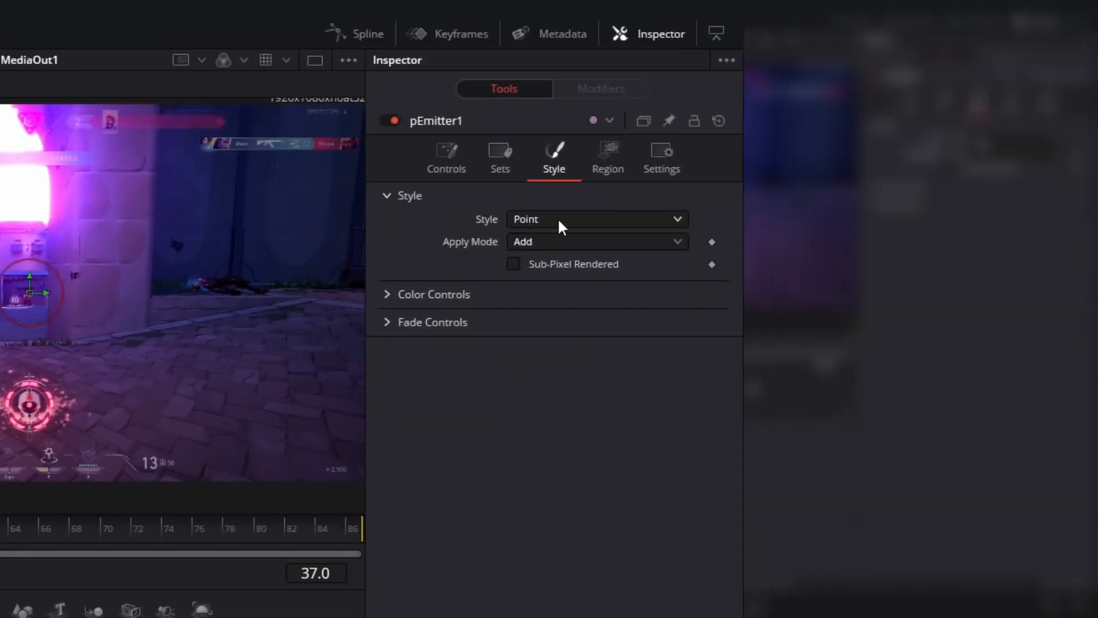
{"action": "left_click", "coordinate": [596, 219]}
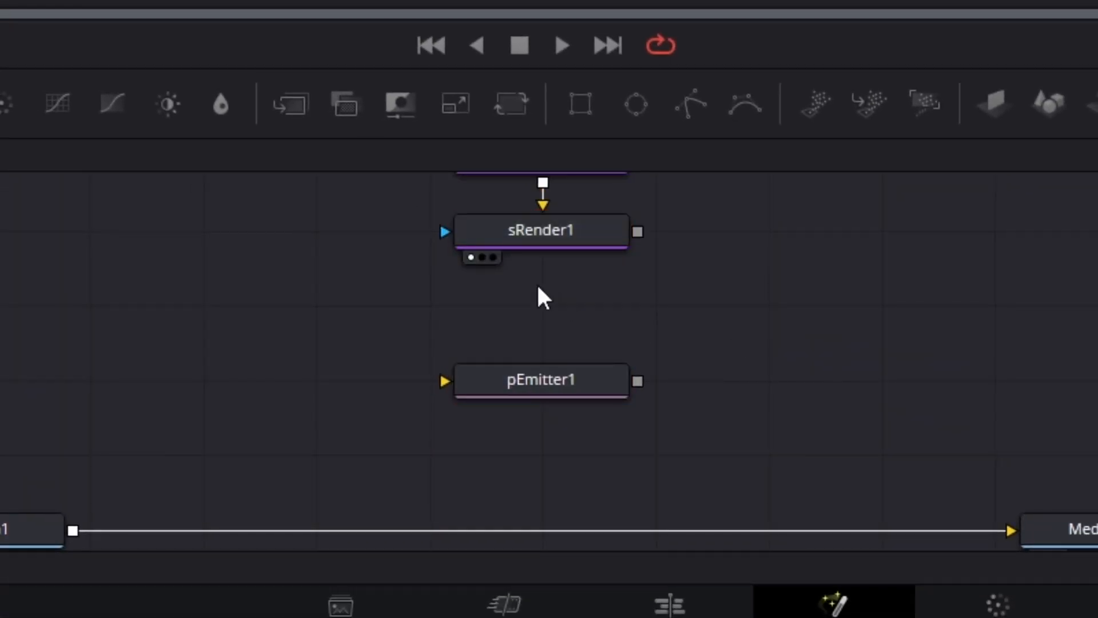
{"action": "left_click", "coordinate": [541, 229]}
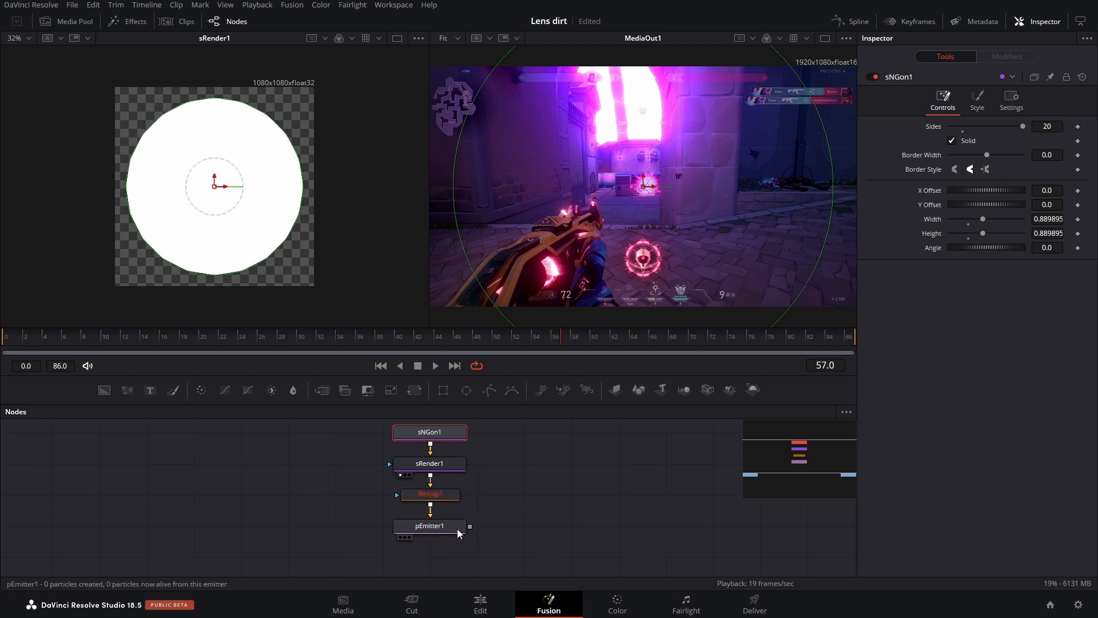
{"action": "left_click", "coordinate": [430, 526]}
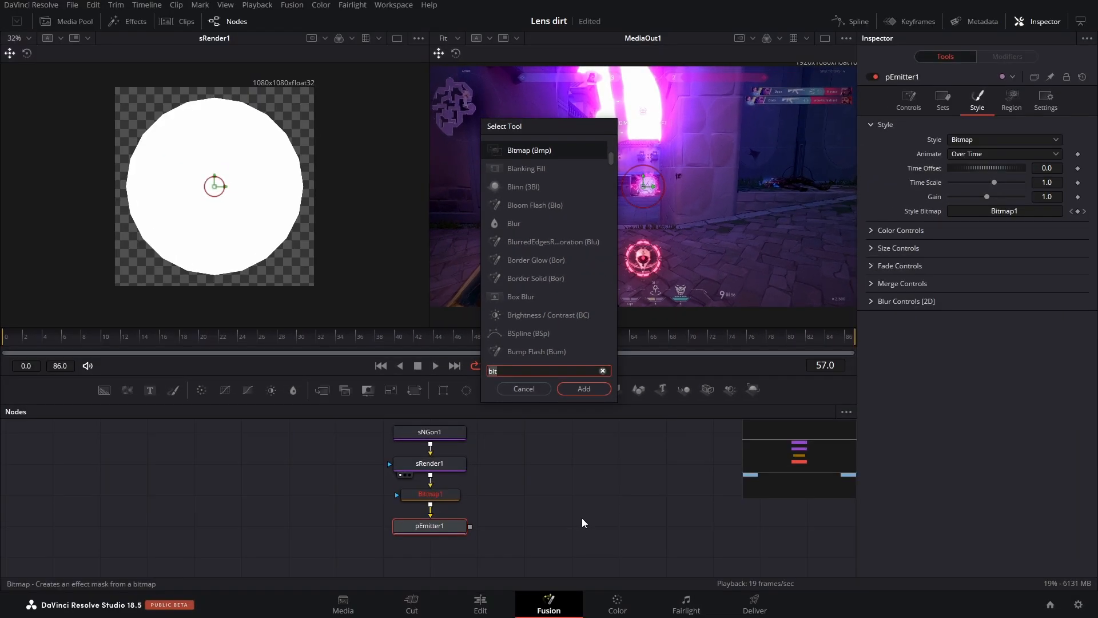
Add pRender below pEmitter1 and load pRender1 into the left viewer
{"action": "type", "text": "pre"}
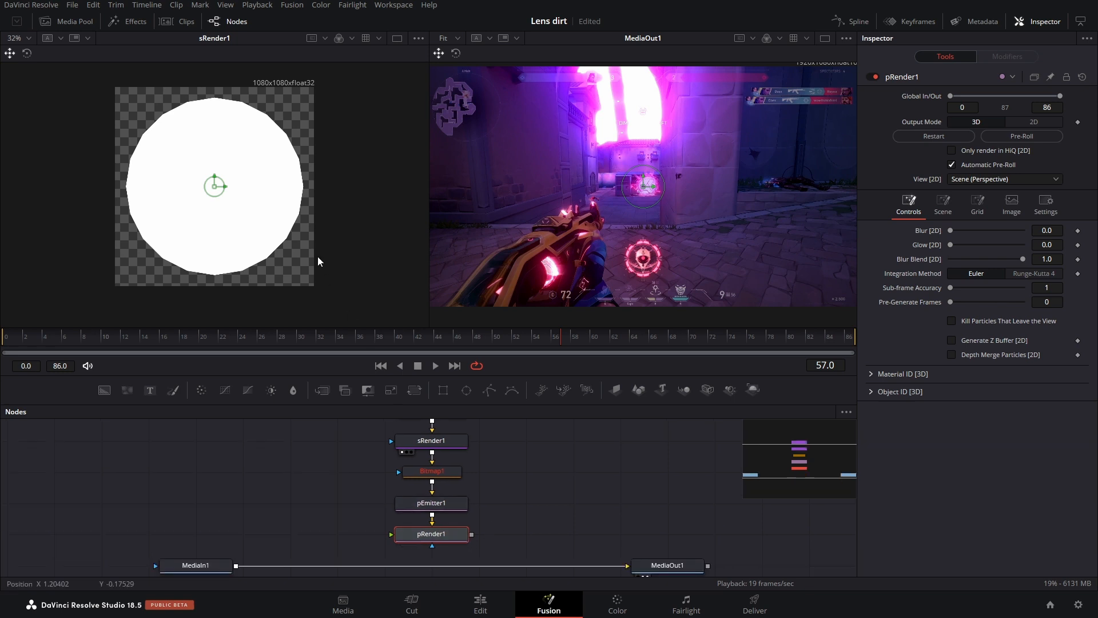
{"action": "left_click", "coordinate": [430, 533]}
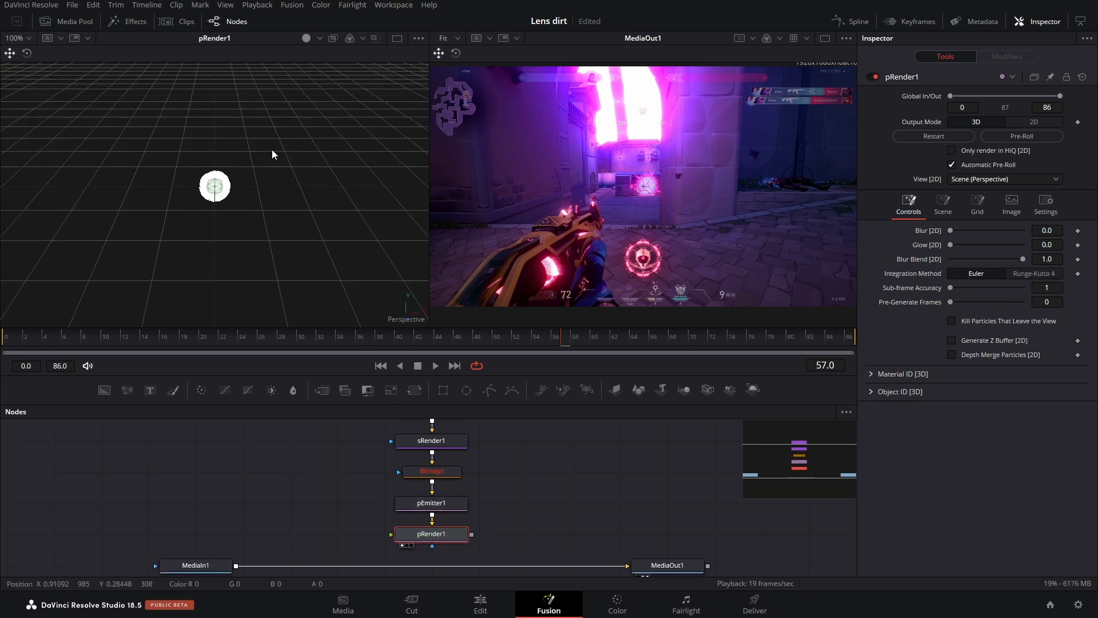
{"action": "left_click_drag", "start_coordinate": [274, 154], "coordinate": [212, 156]}
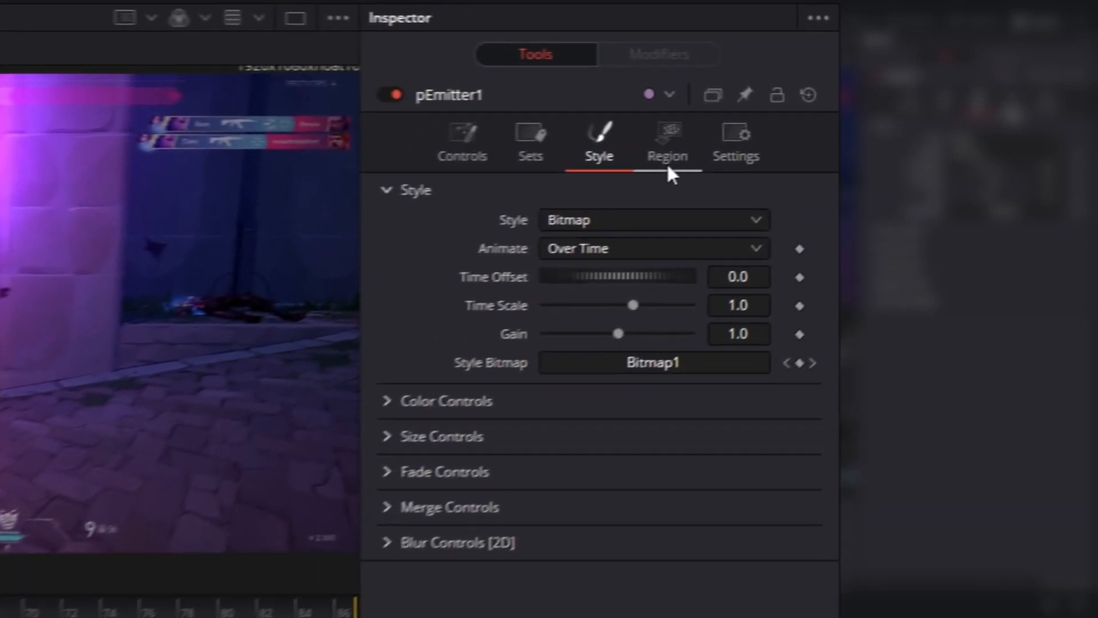
Change pEmitter1's Region from Sphere to a frame-wide spawn region
{"action": "left_click", "coordinate": [667, 141]}
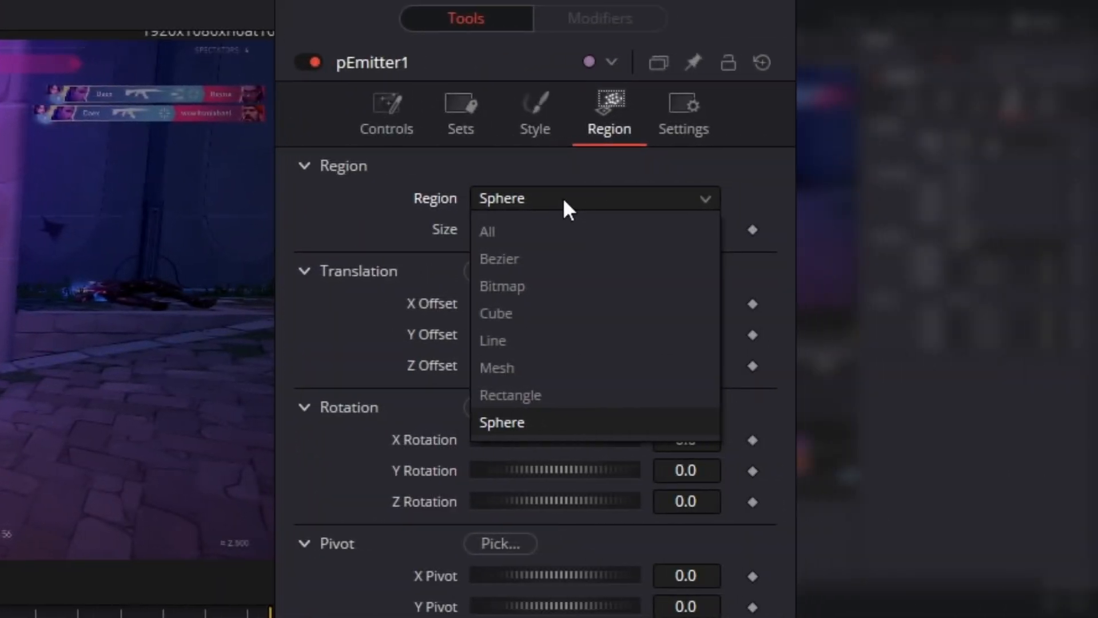
{"action": "left_click", "coordinate": [511, 396]}
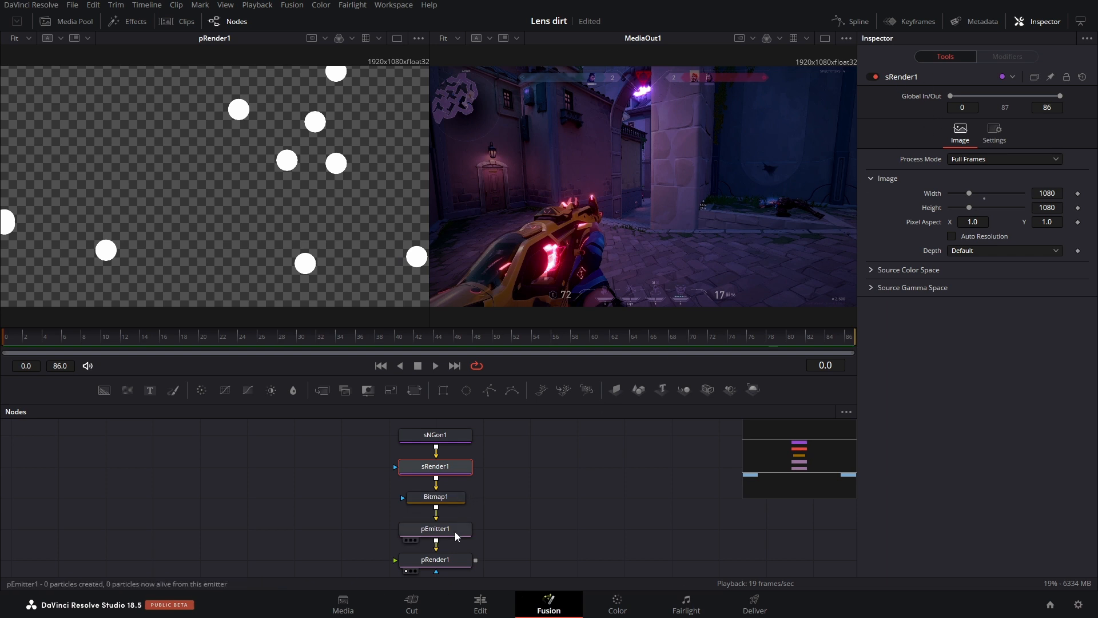
{"action": "left_click", "coordinate": [435, 528]}
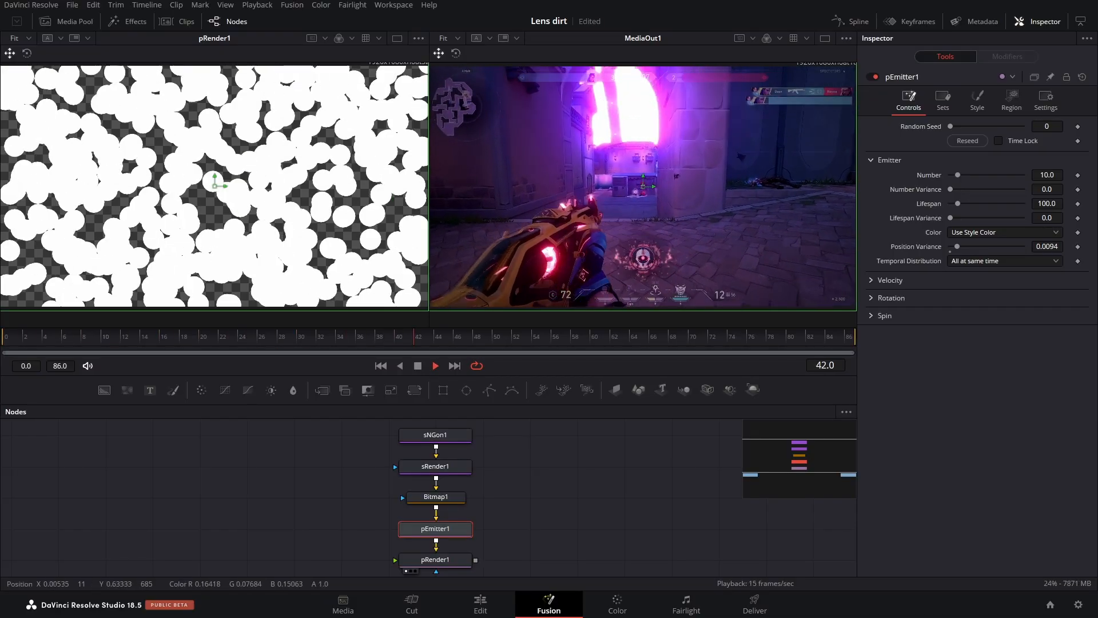
Return to frame 0 and set pEmitter1's Number to 57.5
{"action": "left_click", "coordinate": [593, 336]}
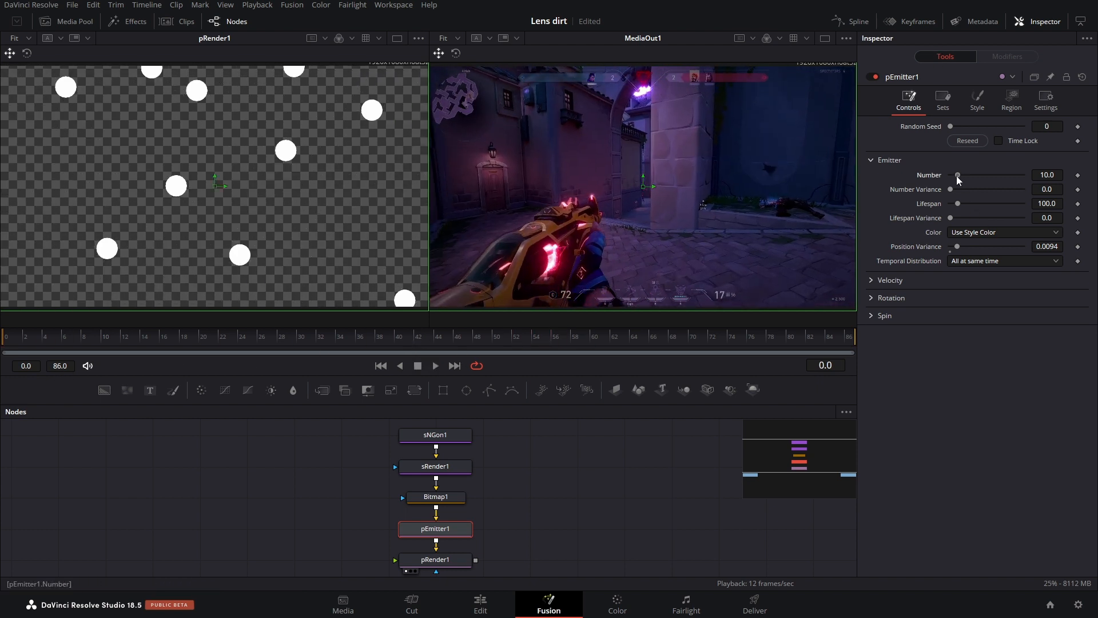
{"action": "left_click_drag", "start_coordinate": [958, 175], "coordinate": [991, 175]}
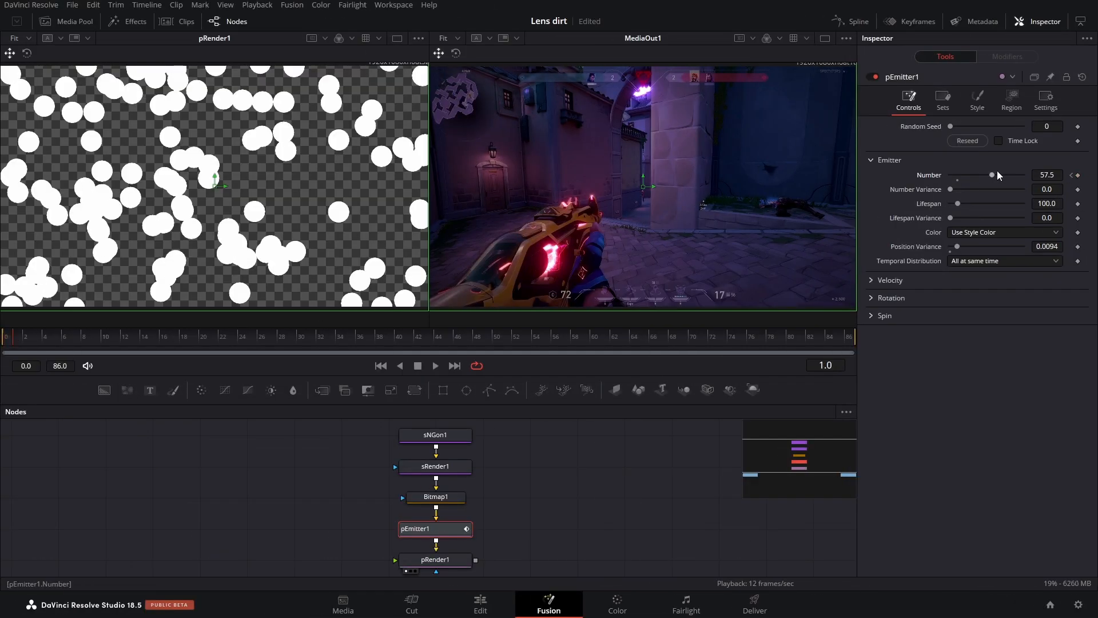
{"action": "left_click_drag", "start_coordinate": [992, 174], "coordinate": [950, 174]}
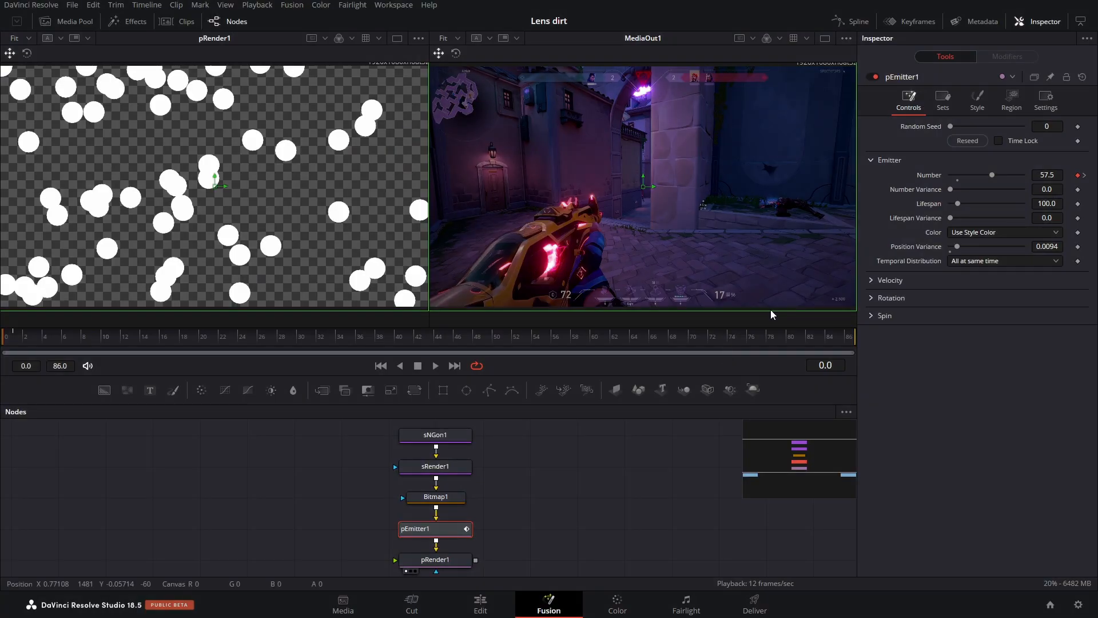
{"action": "left_click", "coordinate": [976, 102]}
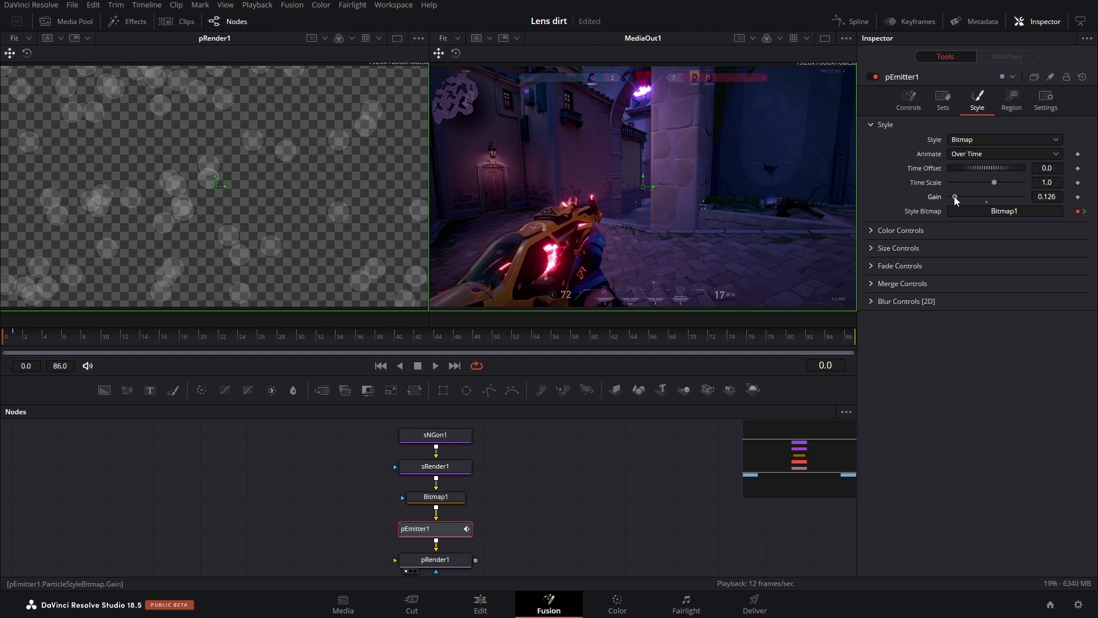
Raise particle Gain to 0.252 and adjust the green Color Variance
{"action": "left_click_drag", "start_coordinate": [955, 197], "coordinate": [961, 196]}
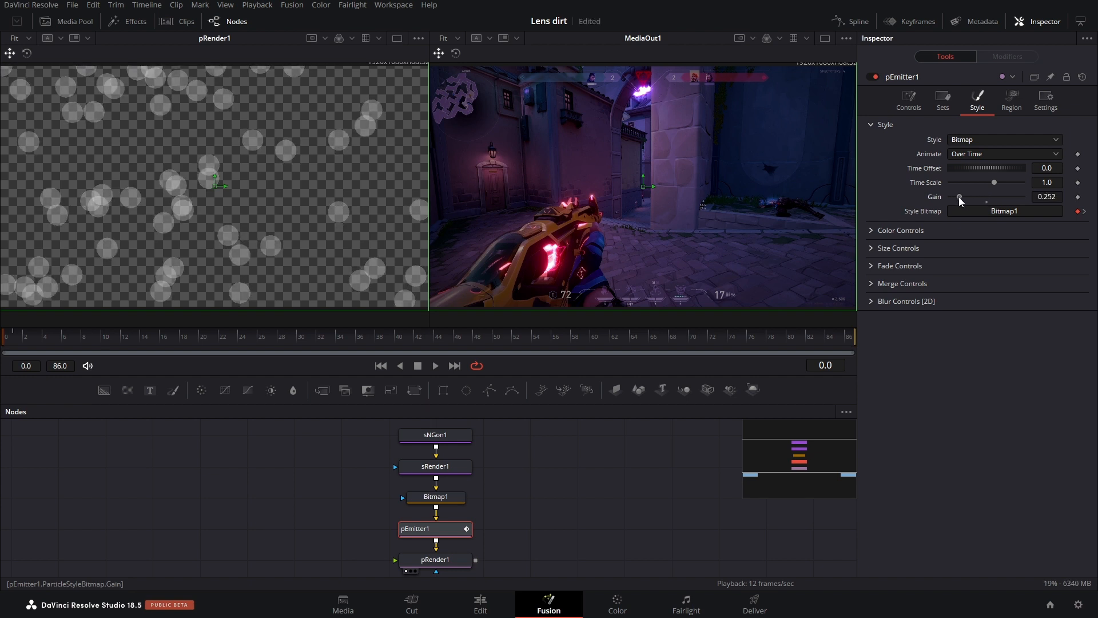
{"action": "mouse_move", "coordinate": [168, 205]}
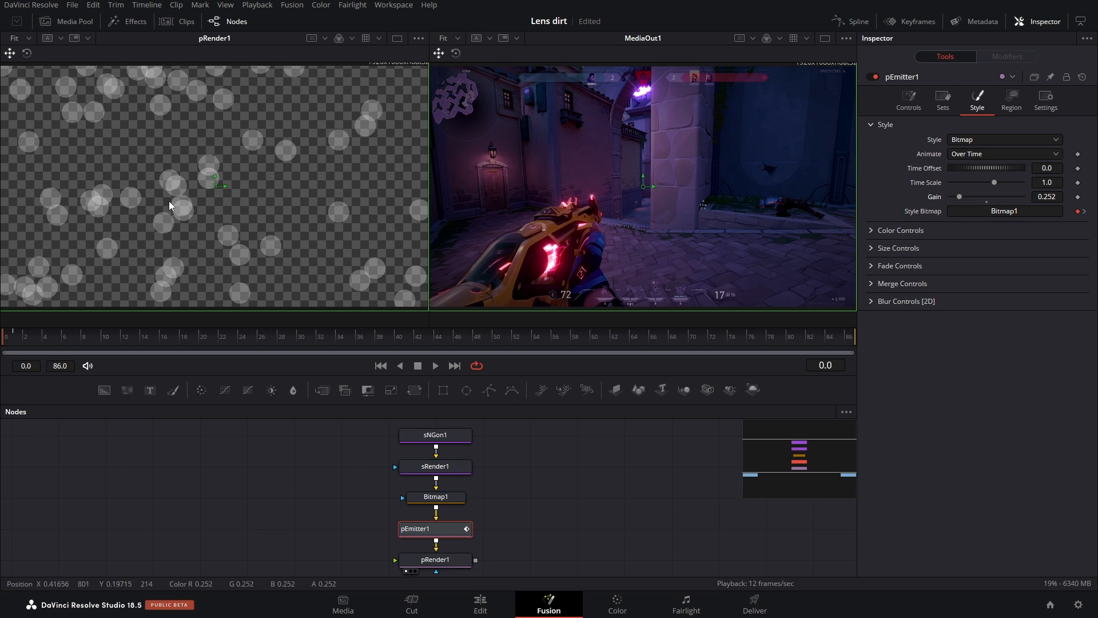
{"action": "left_click", "coordinate": [900, 230]}
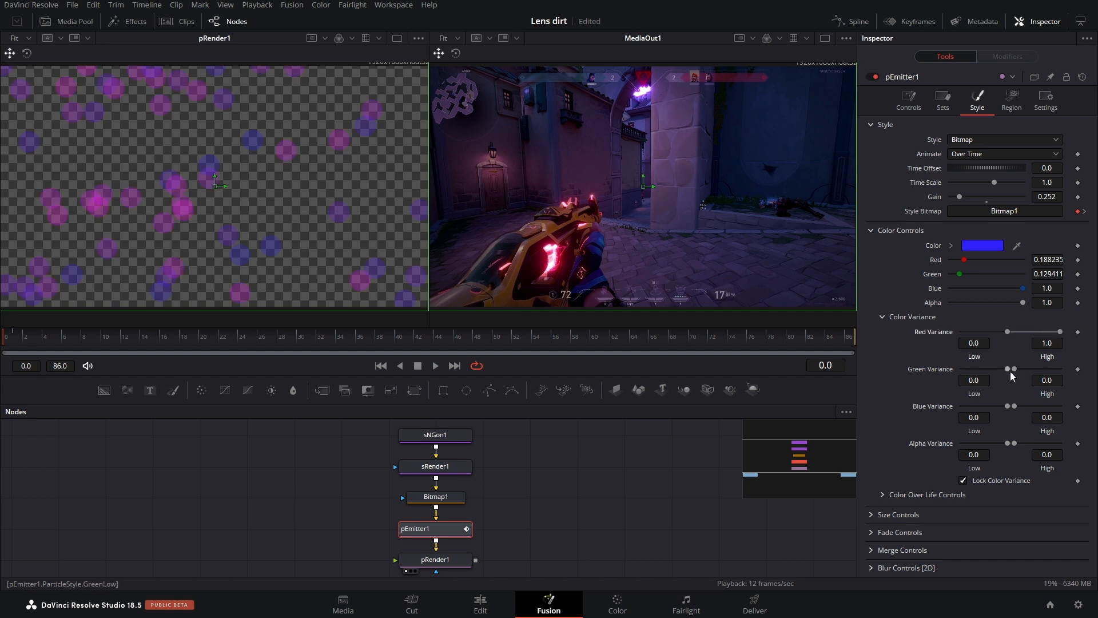
{"action": "left_click_drag", "start_coordinate": [1024, 369], "coordinate": [1010, 369]}
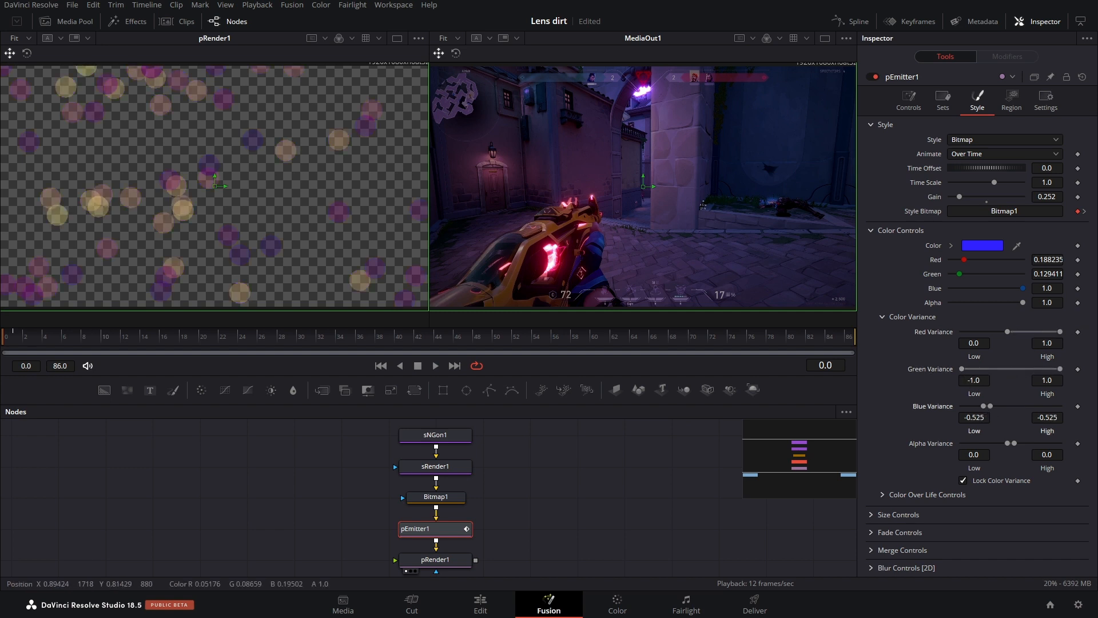
Set Size Variance to 0.5 and adjust the overall particle Size
{"action": "left_click", "coordinate": [903, 230]}
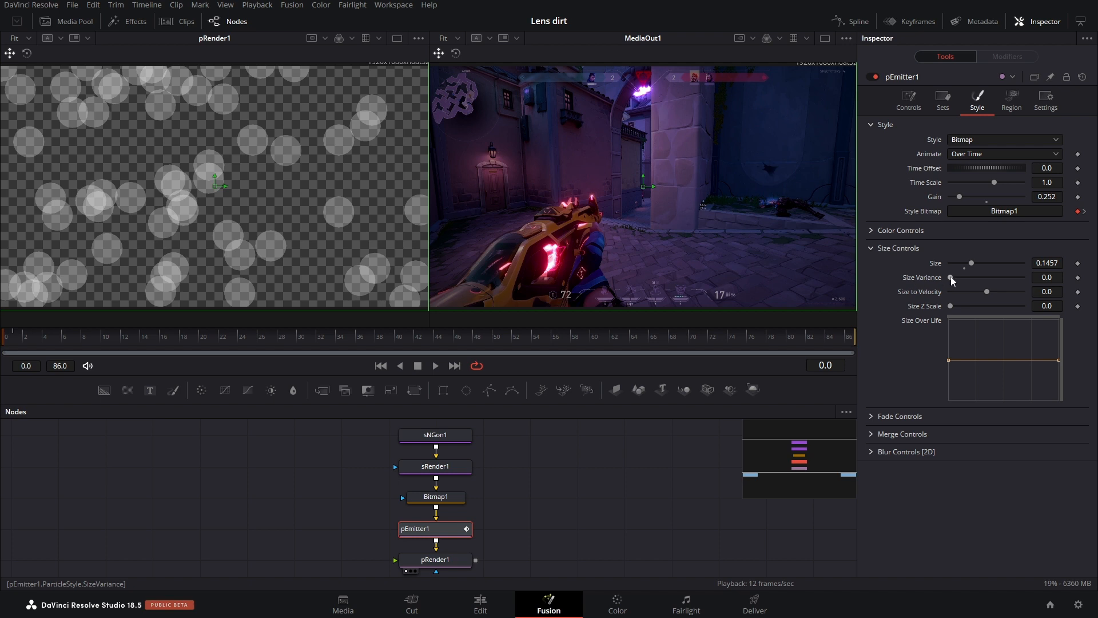
{"action": "left_click_drag", "start_coordinate": [952, 277], "coordinate": [1019, 277]}
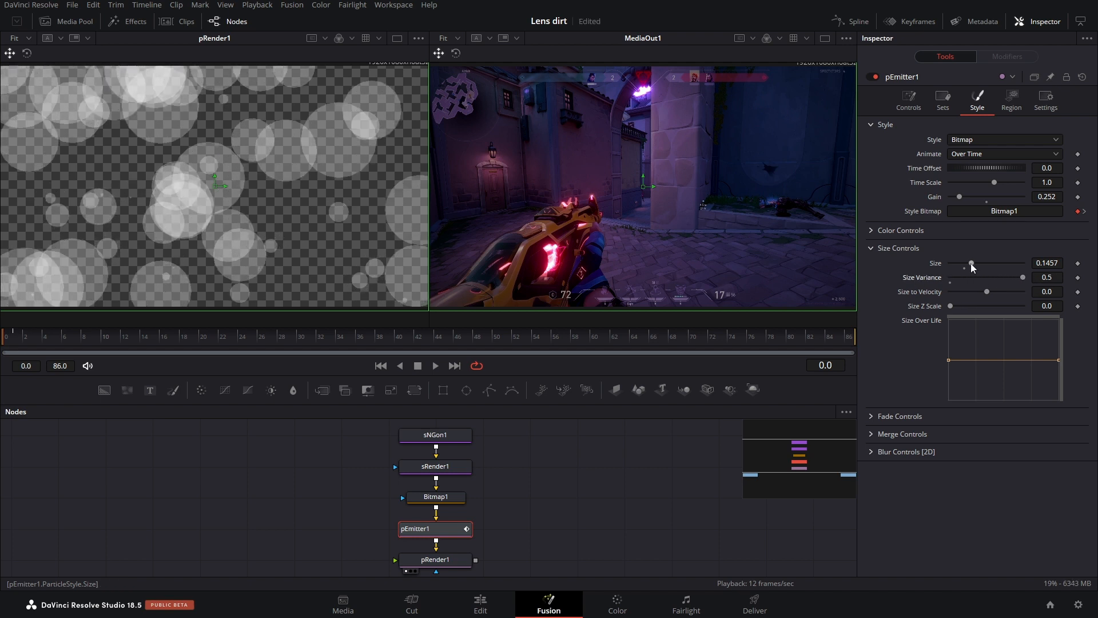
{"action": "left_click_drag", "start_coordinate": [971, 262], "coordinate": [962, 262]}
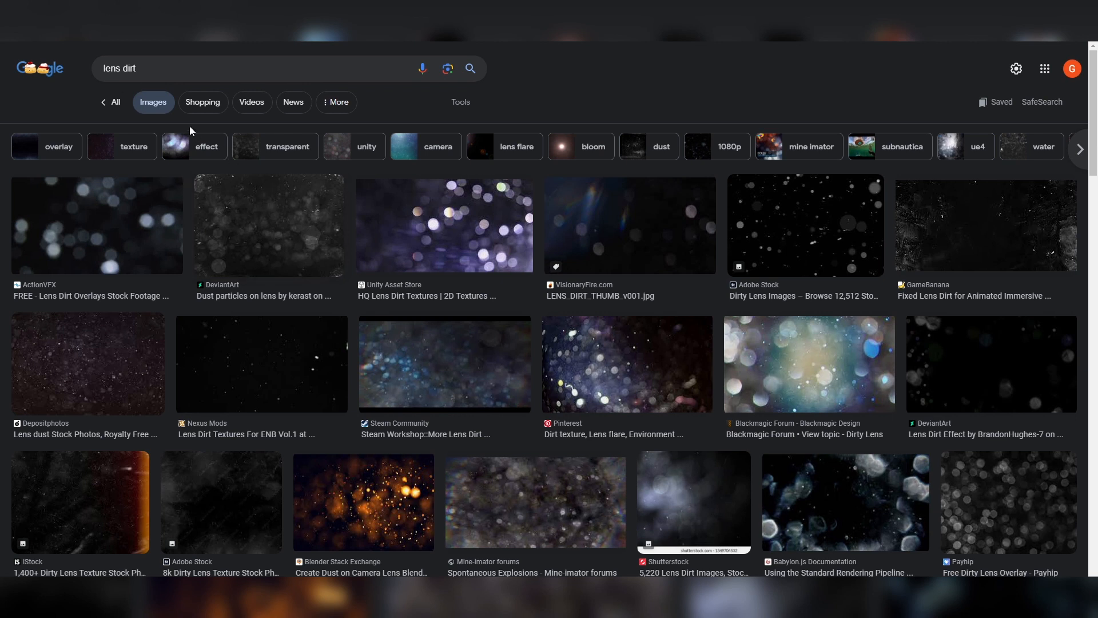
{"action": "scroll", "scroll_direction": "down", "scroll_amount": 3}
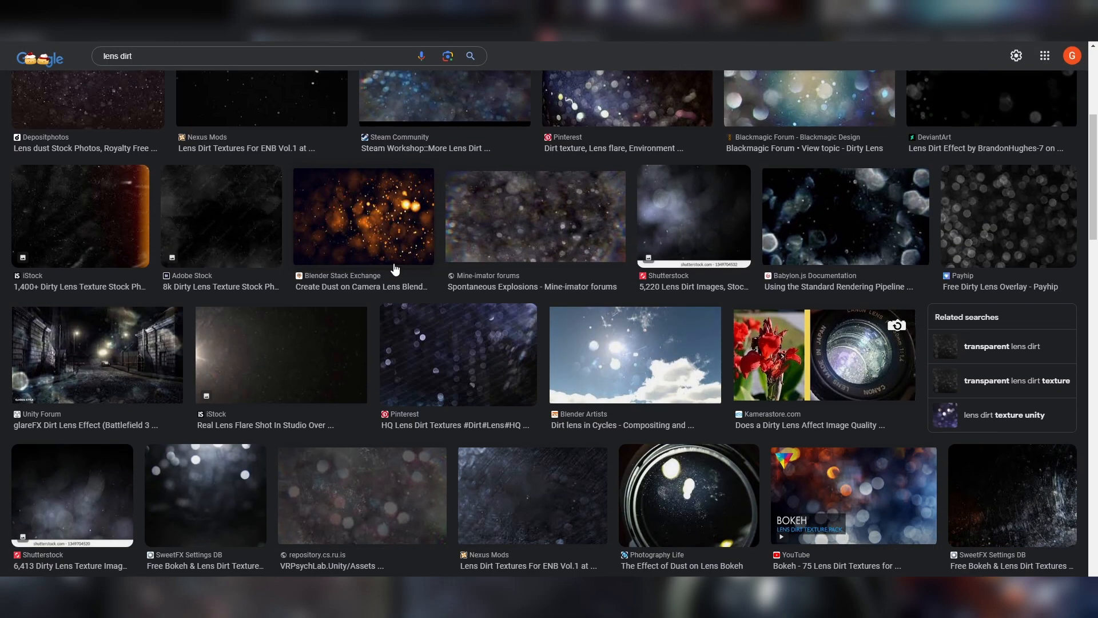
{"action": "scroll", "scroll_direction": "down", "scroll_amount": 3}
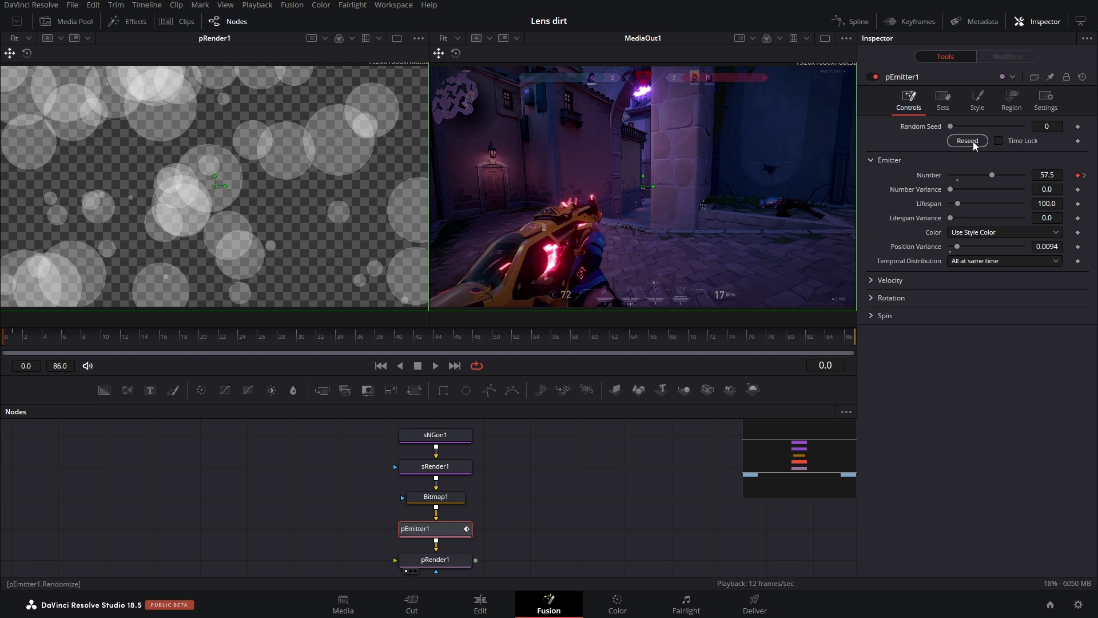
Reseed pEmitter1, then return to the Style tab's size settings
{"action": "left_click", "coordinate": [967, 141]}
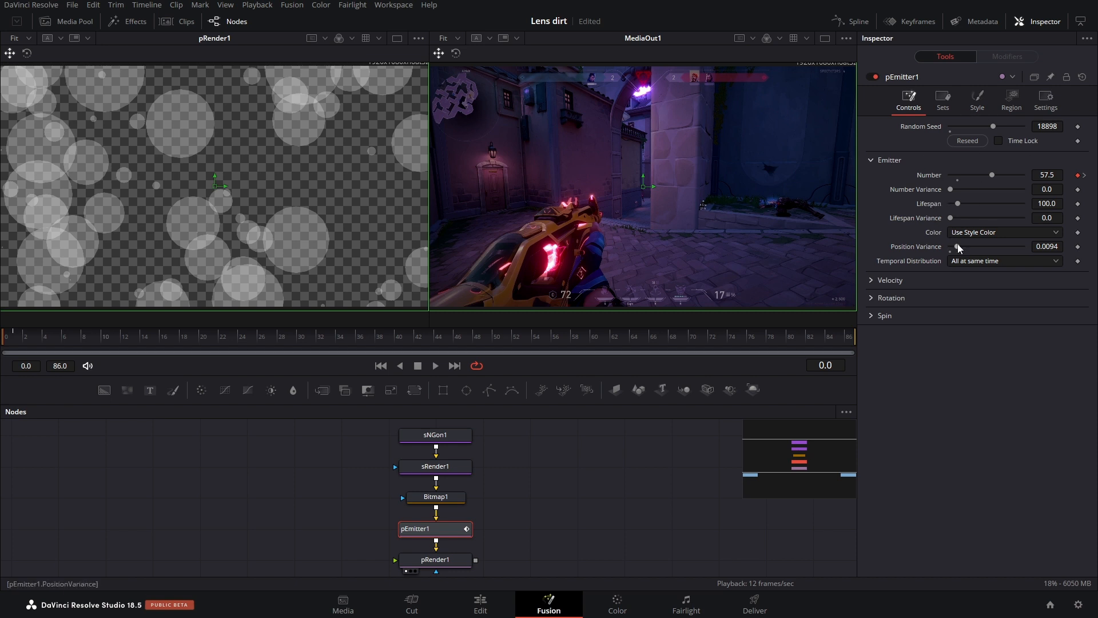
{"action": "left_click", "coordinate": [976, 101]}
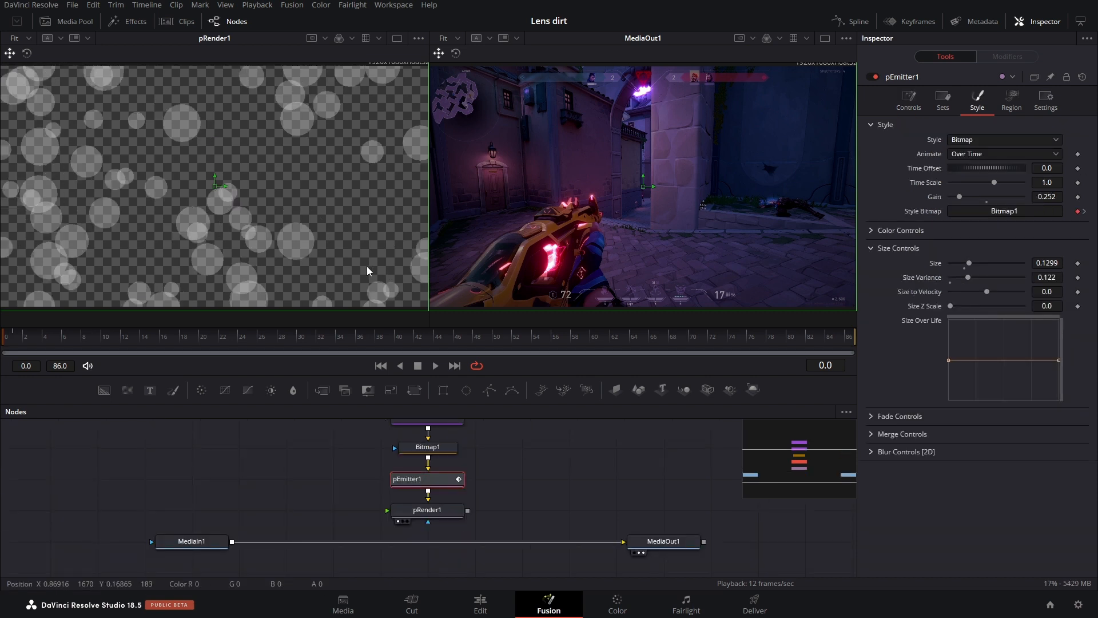
{"action": "mouse_move", "coordinate": [183, 185]}
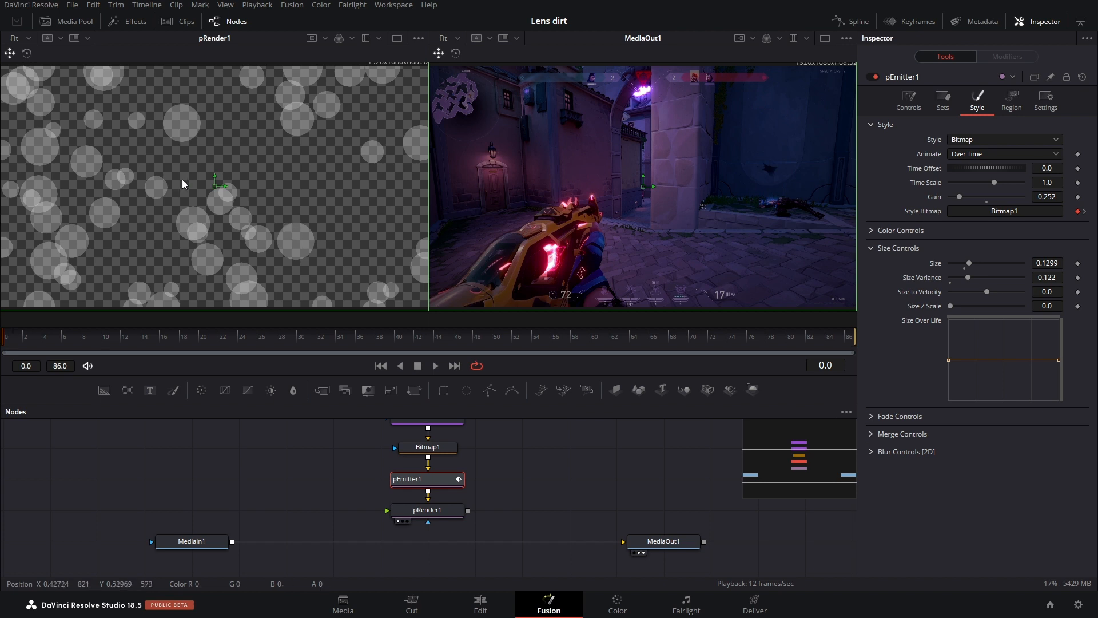
{"action": "mouse_move", "coordinate": [303, 96]}
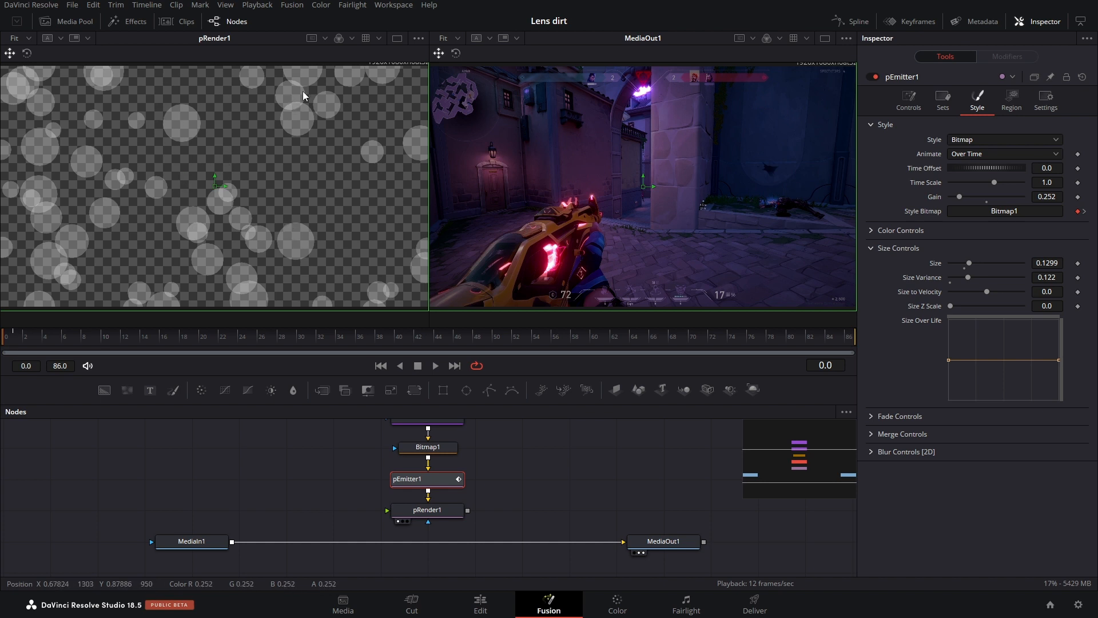
Open Lens_Dirt_Collection.jpg in Windows Photos
{"action": "left_click", "coordinate": [419, 38]}
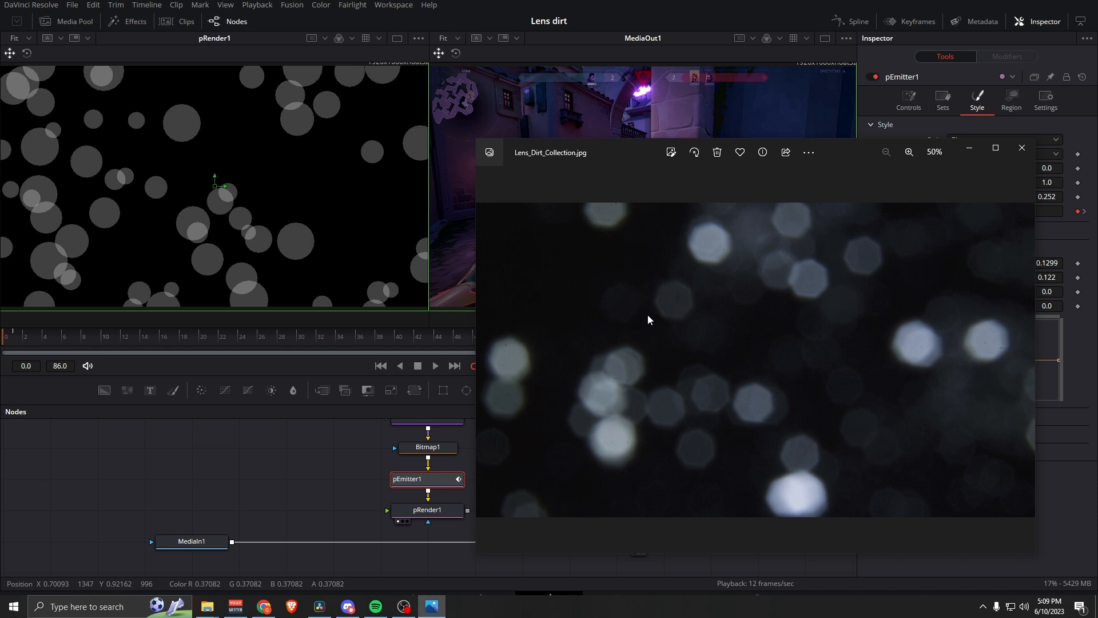
{"action": "mouse_move", "coordinate": [656, 353]}
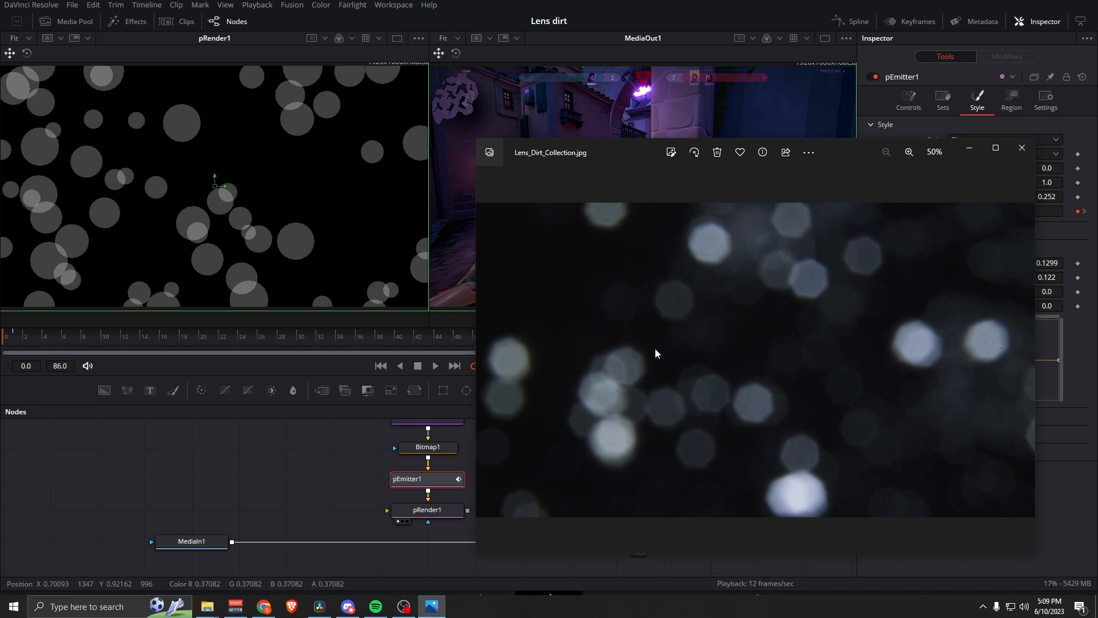
{"action": "mouse_move", "coordinate": [696, 259]}
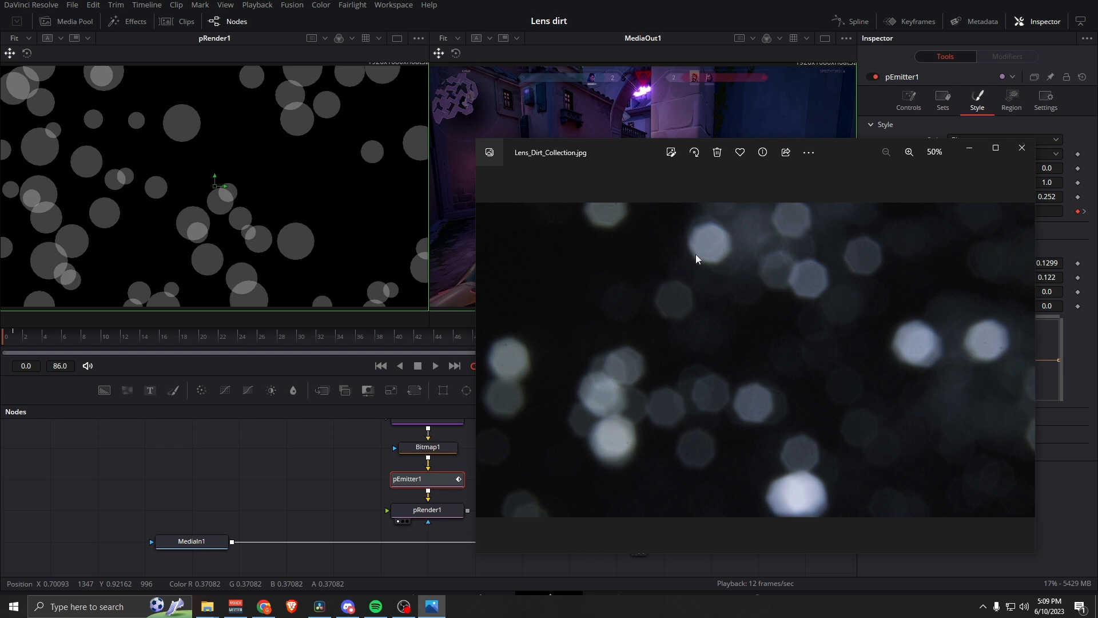
{"action": "mouse_move", "coordinate": [664, 263]}
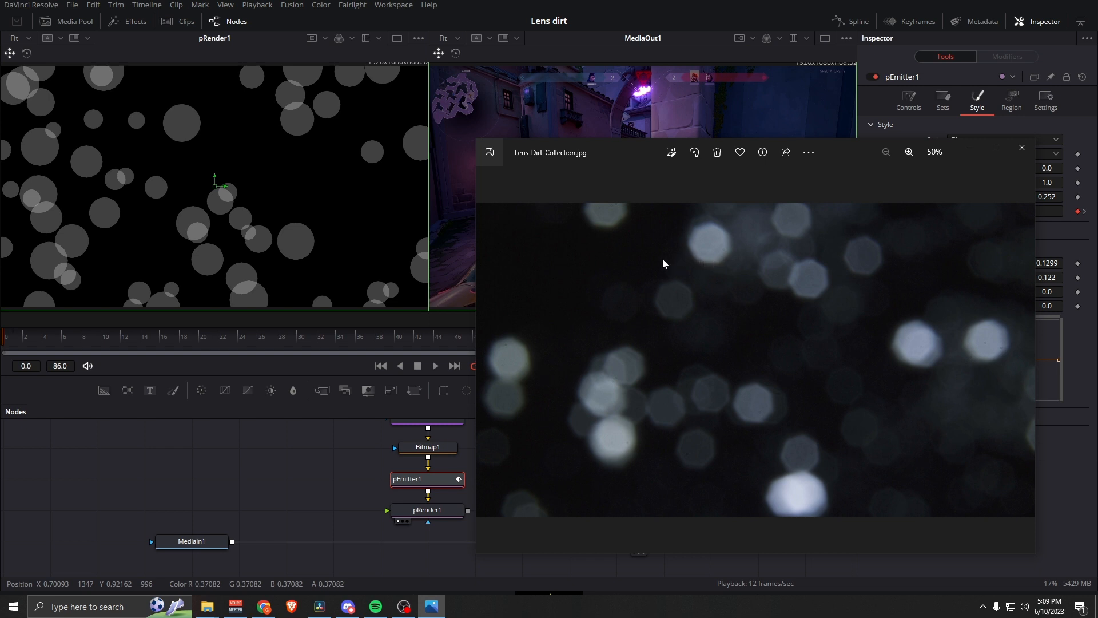
{"action": "mouse_move", "coordinate": [293, 233]}
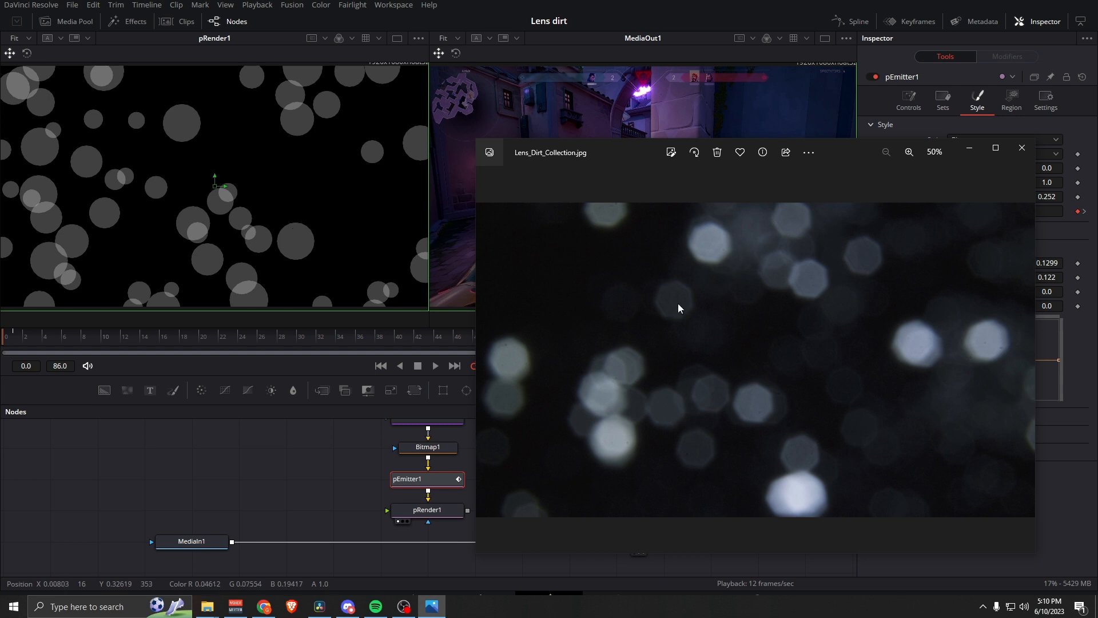
{"action": "mouse_move", "coordinate": [674, 300]}
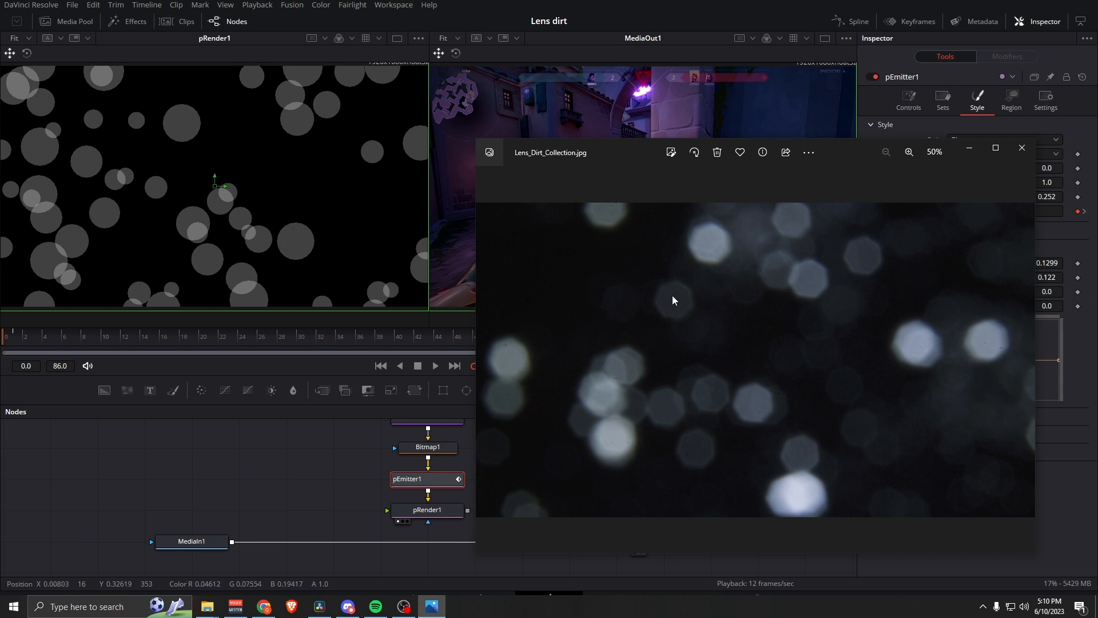
{"action": "mouse_move", "coordinate": [694, 308]}
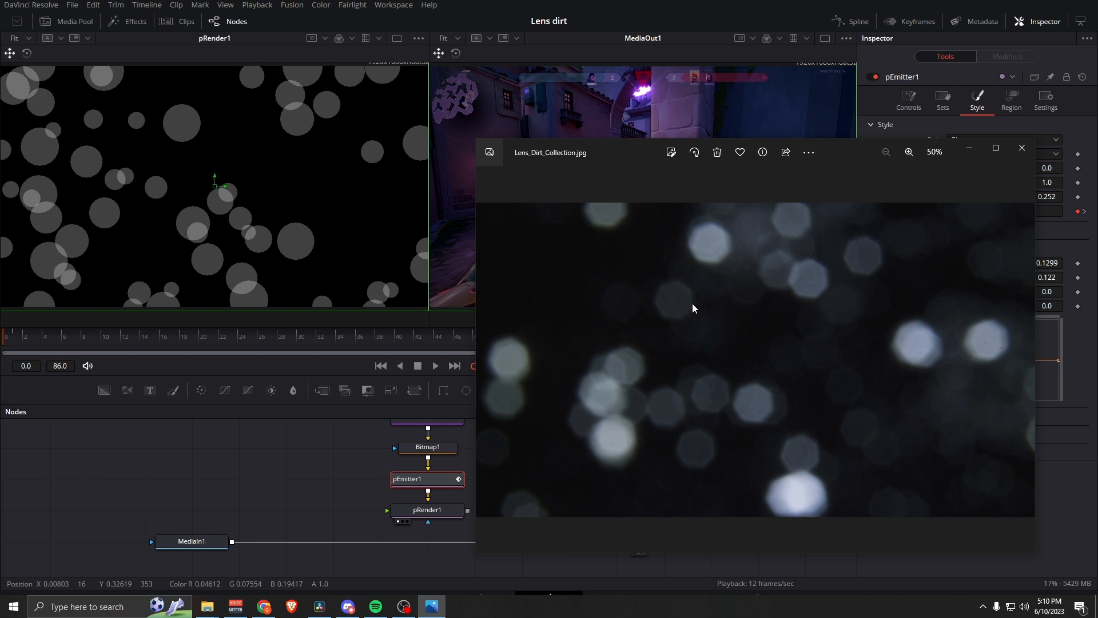
{"action": "mouse_move", "coordinate": [667, 312]}
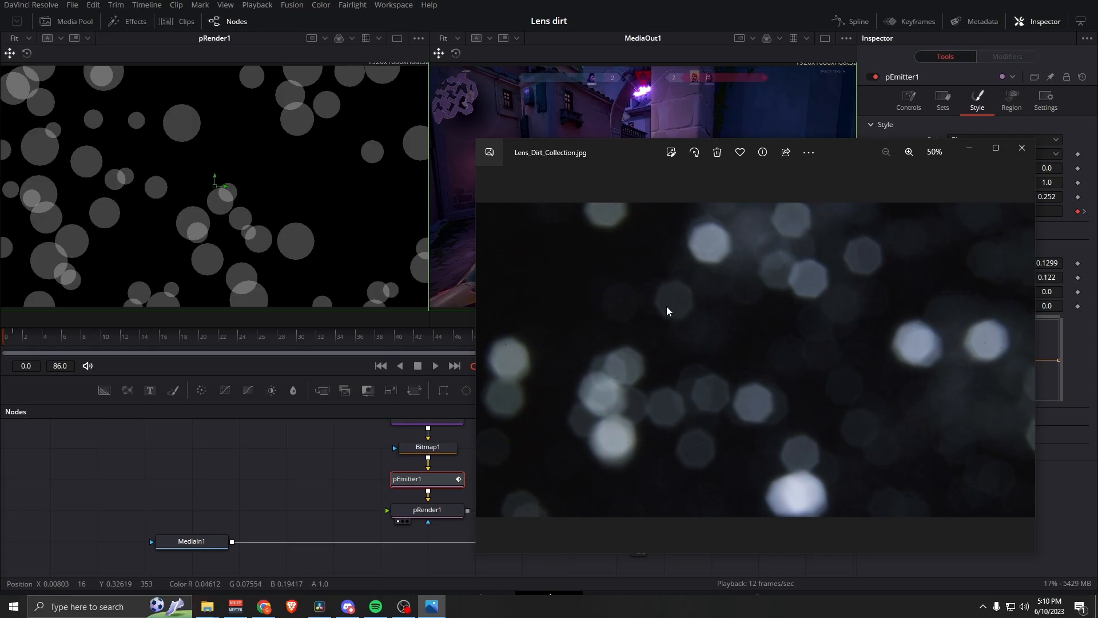
Close the reference photo and open the Fusion templates in the Effects library for Chromatic Aberration
{"action": "left_click", "coordinate": [1021, 147]}
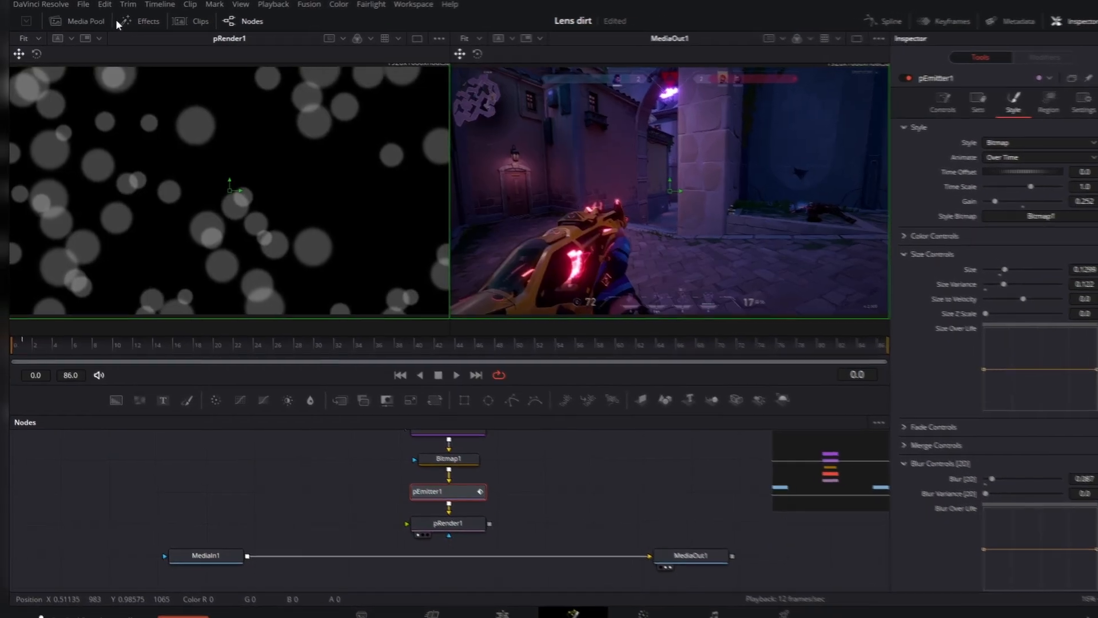
{"action": "left_click", "coordinate": [141, 21]}
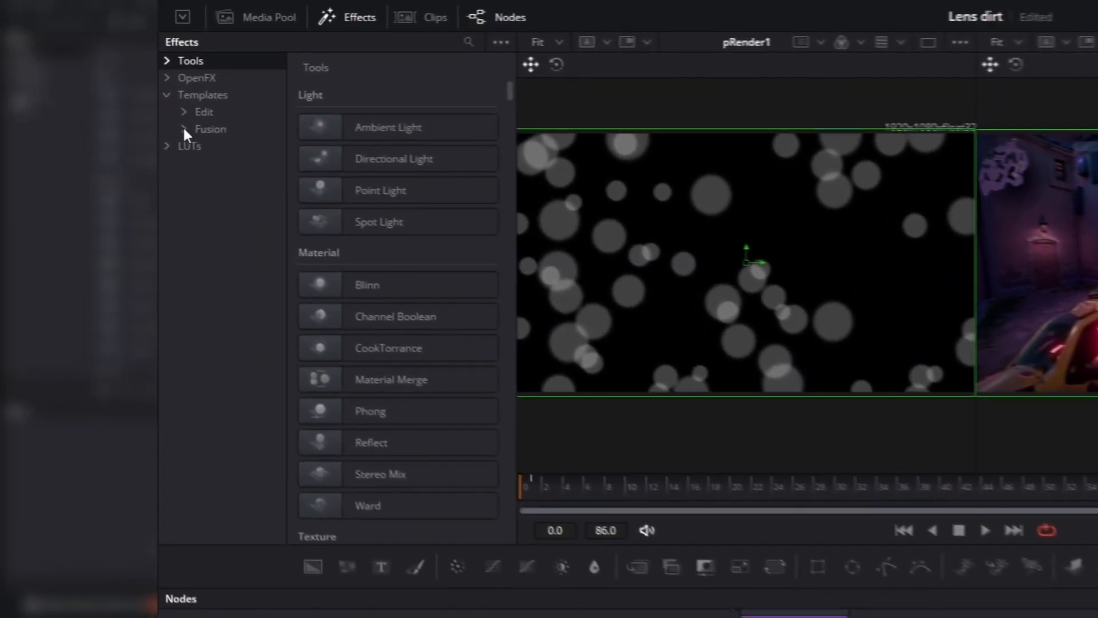
{"action": "left_click", "coordinate": [211, 129]}
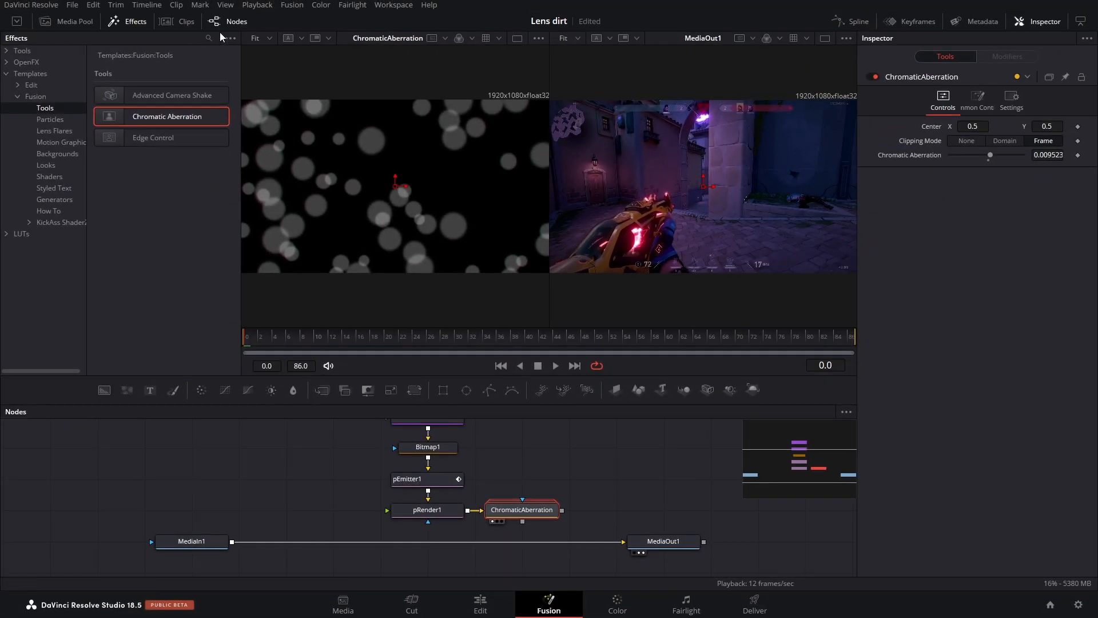
Raise Chromatic Aberration to 0.022 and enable Apply Mask Inverted and Multiply by Mask on sRender1
{"action": "left_click", "coordinate": [134, 21]}
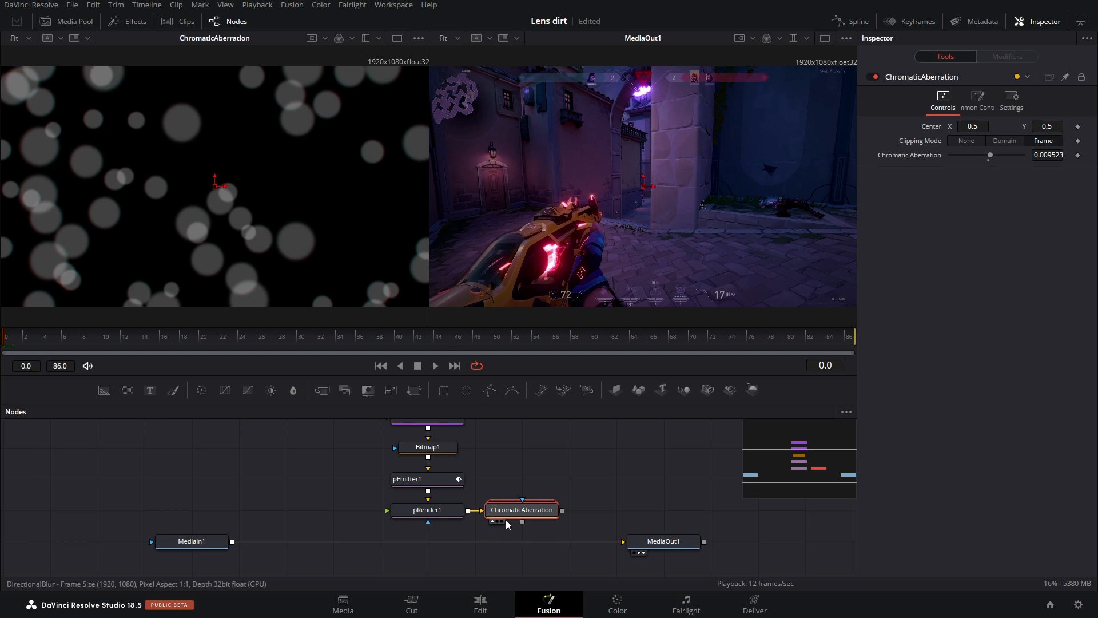
{"action": "left_click_drag", "start_coordinate": [990, 155], "coordinate": [995, 155]}
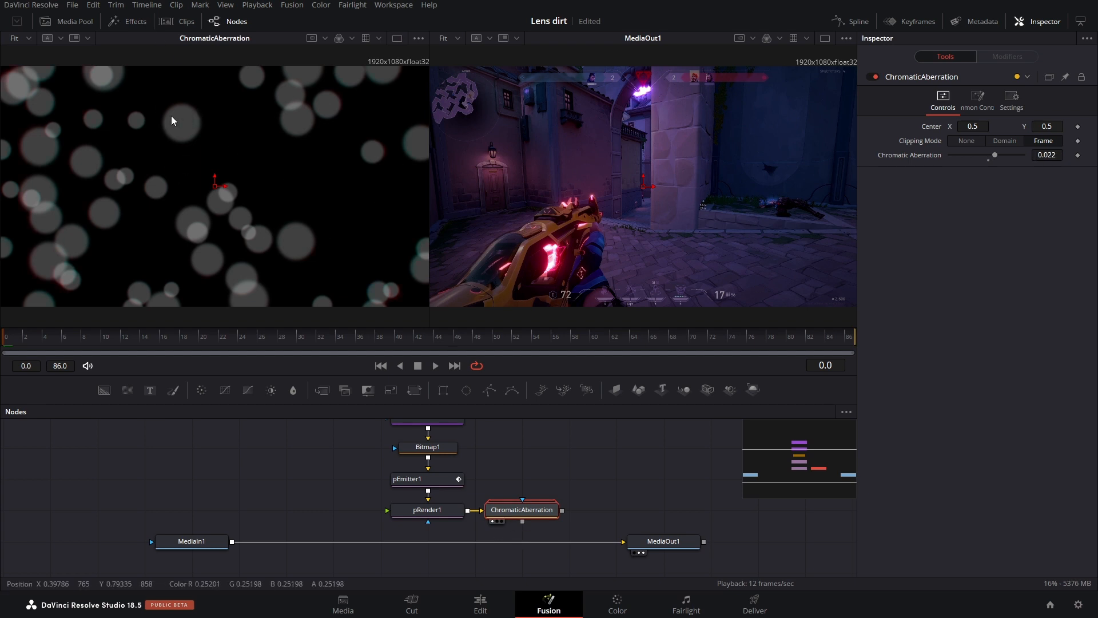
{"action": "mouse_move", "coordinate": [339, 471]}
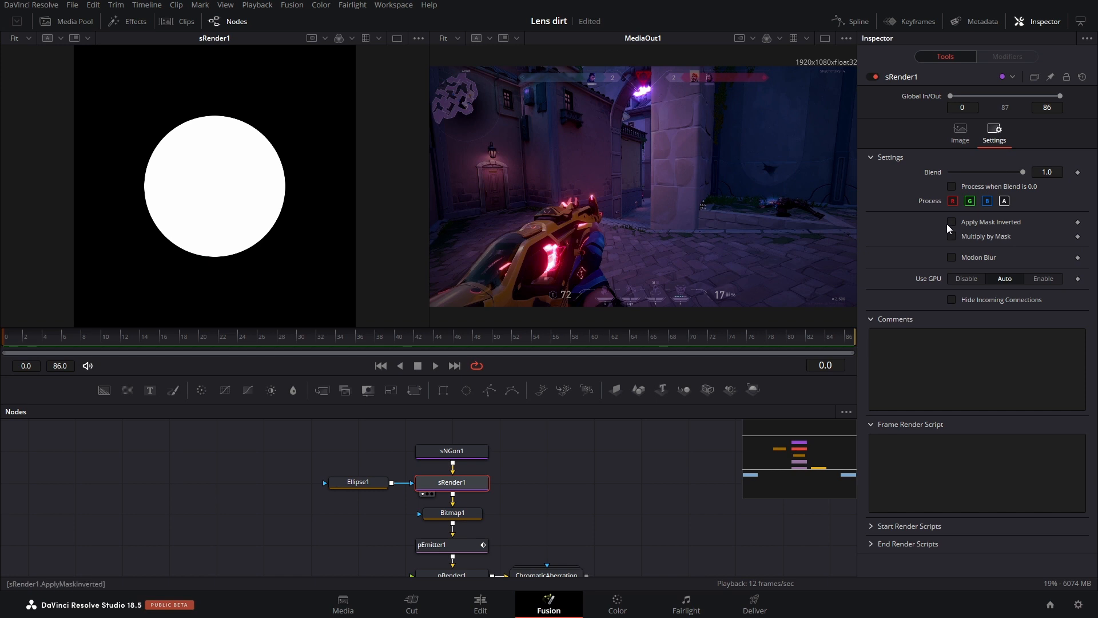
{"action": "left_click", "coordinate": [952, 236]}
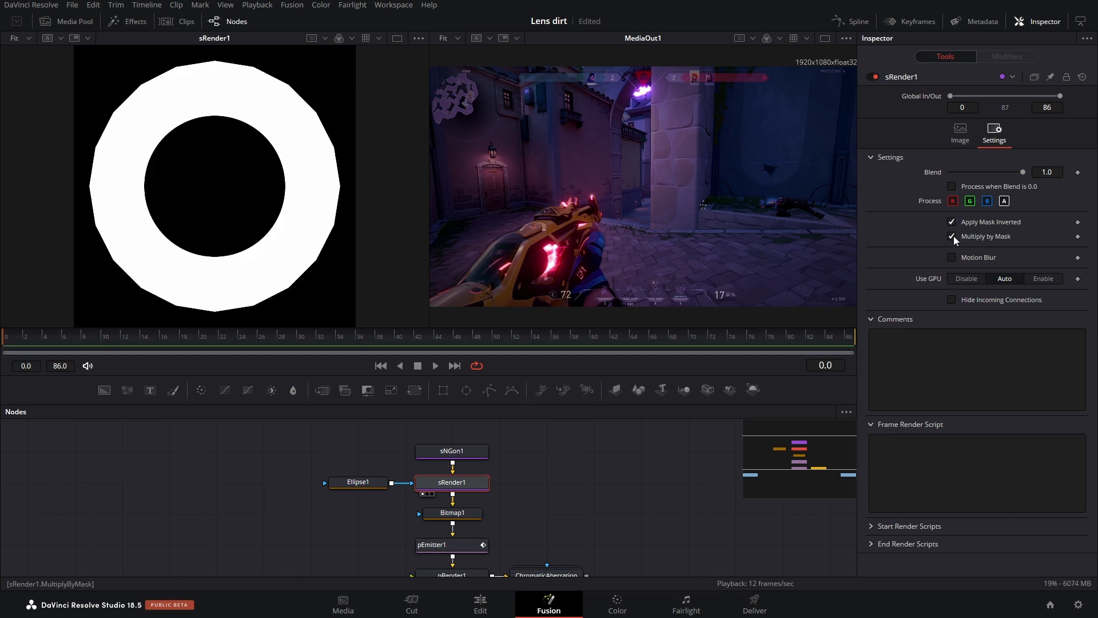
{"action": "left_click", "coordinate": [358, 482]}
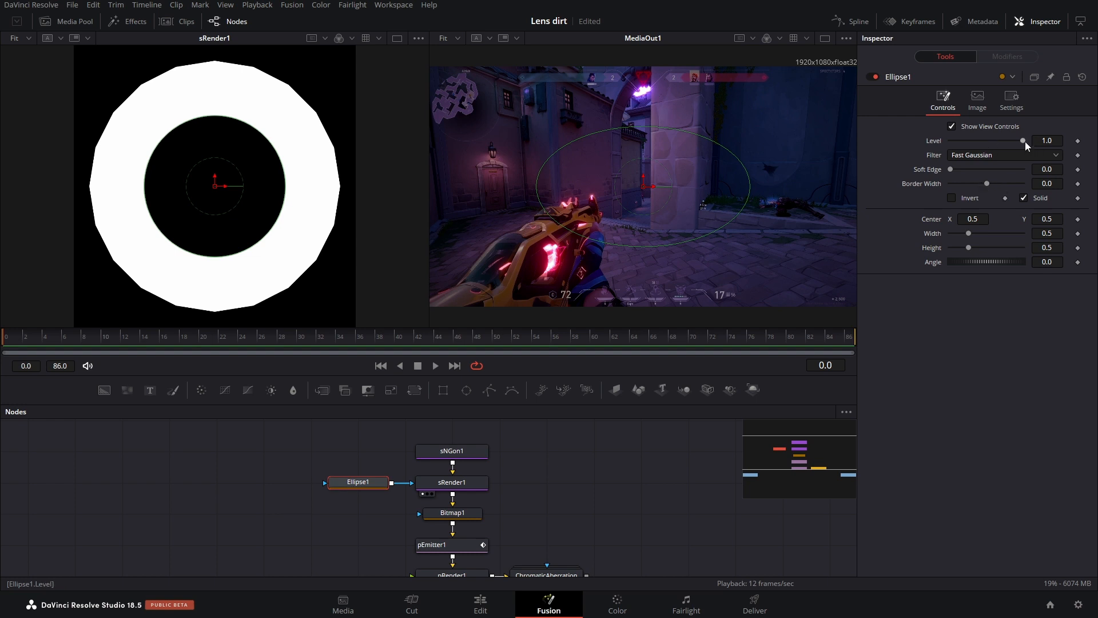
Set Ellipse1 Level to 0.543 and Border Width to 0.2
{"action": "left_click_drag", "start_coordinate": [1021, 140], "coordinate": [989, 141]}
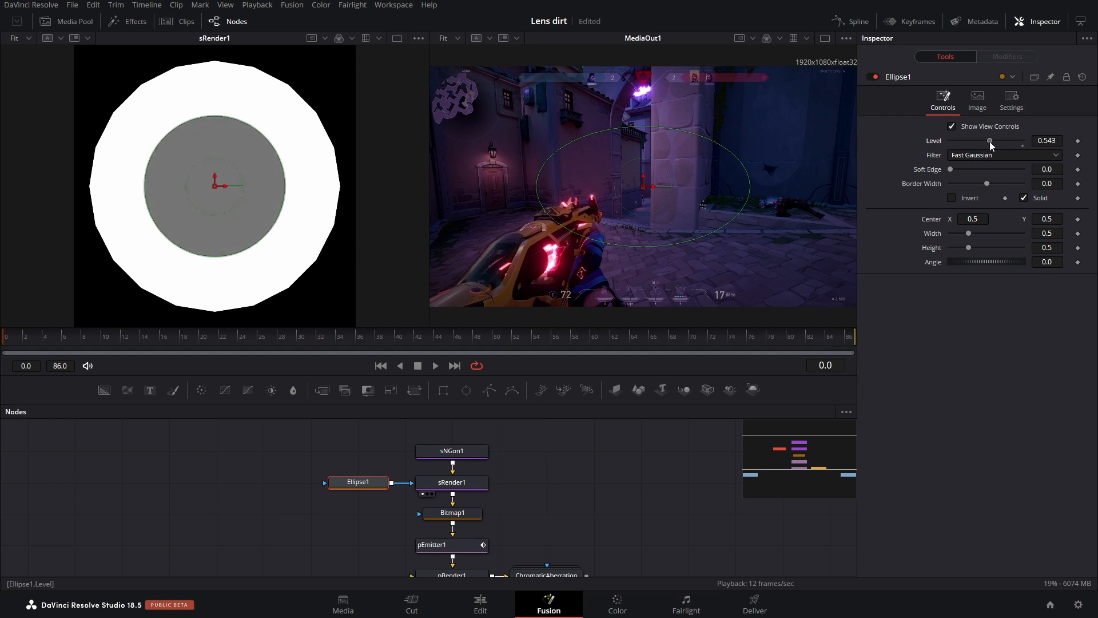
{"action": "left_click_drag", "start_coordinate": [968, 184], "coordinate": [988, 183]}
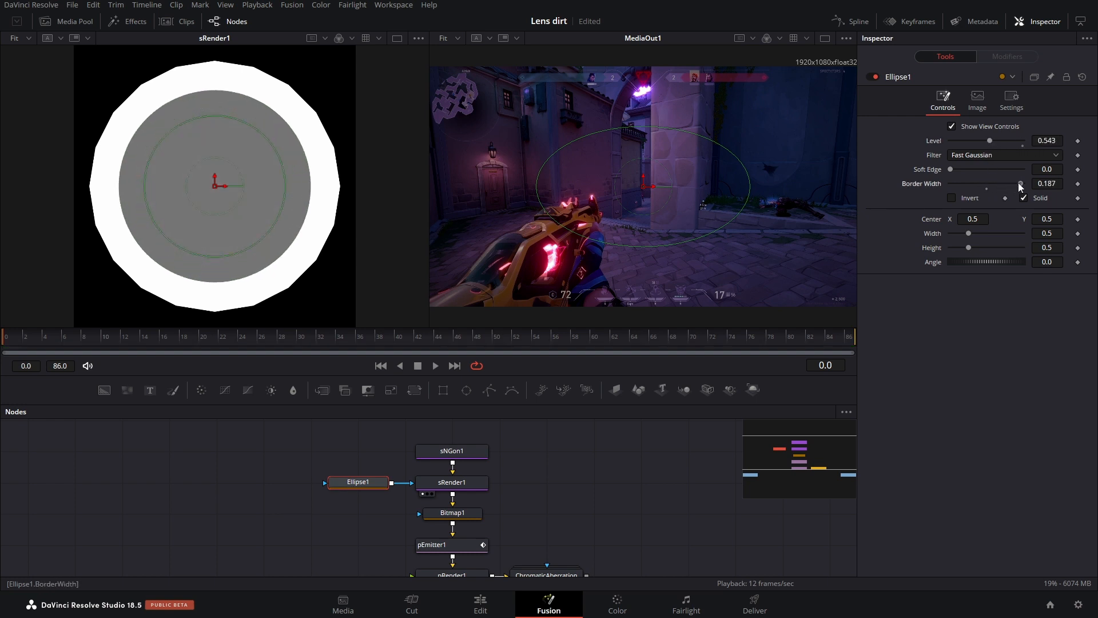
{"action": "left_click_drag", "start_coordinate": [1021, 184], "coordinate": [972, 183]}
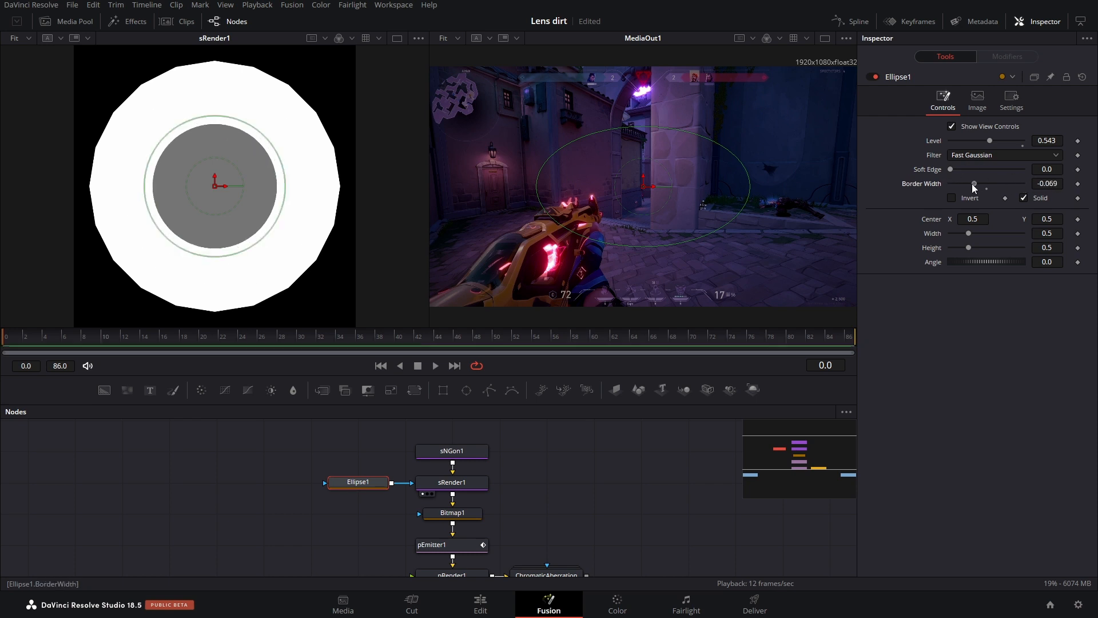
{"action": "left_click_drag", "start_coordinate": [974, 184], "coordinate": [991, 184]}
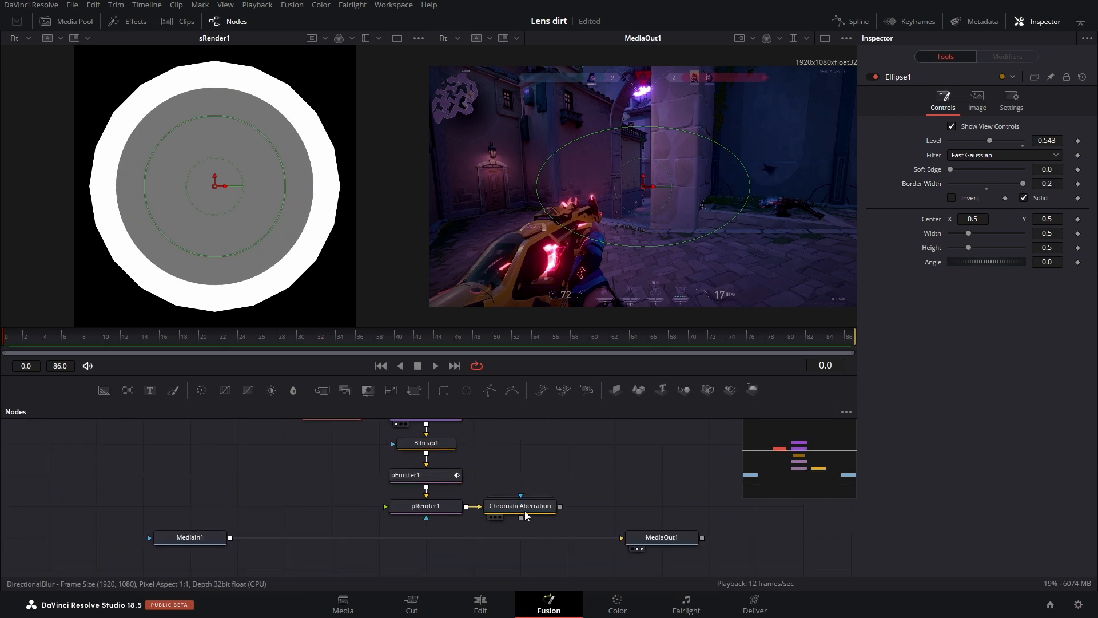
Merge ChromaticAberration over MediaIn1 before MediaOut1 and lower pEmitter1 Gain to 0.11
{"action": "left_click", "coordinate": [520, 505]}
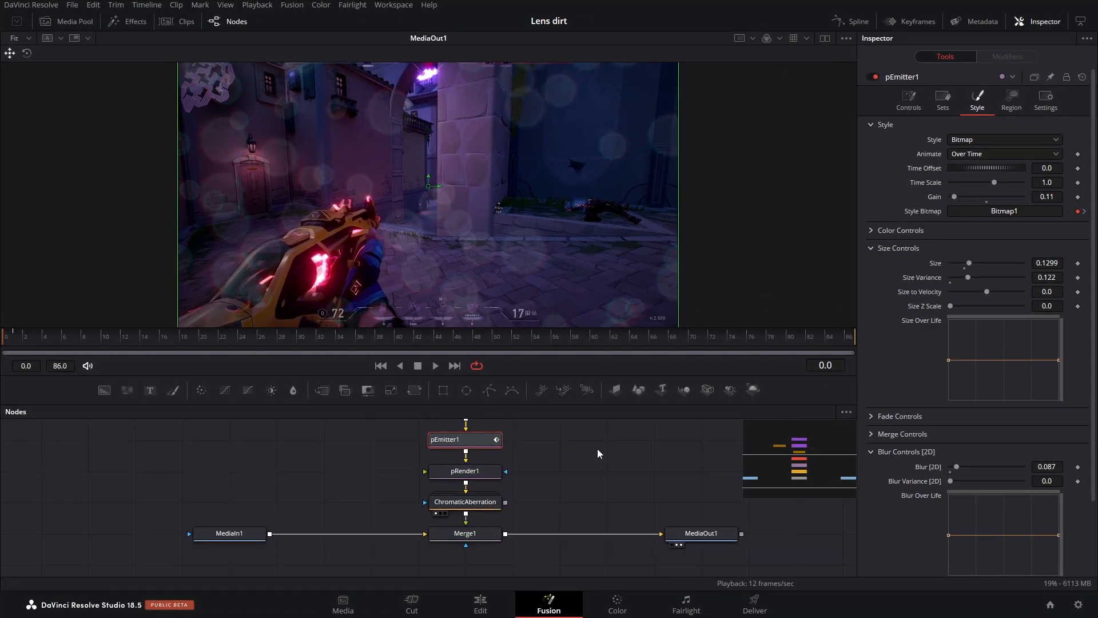
{"action": "mouse_move", "coordinate": [409, 122]}
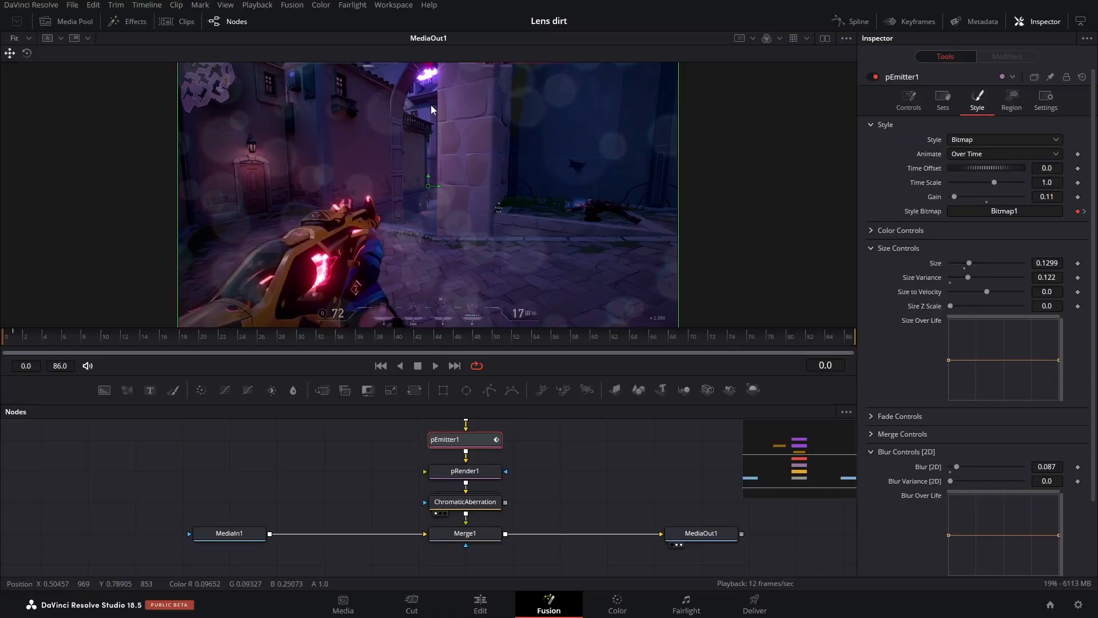
{"action": "mouse_move", "coordinate": [428, 84]}
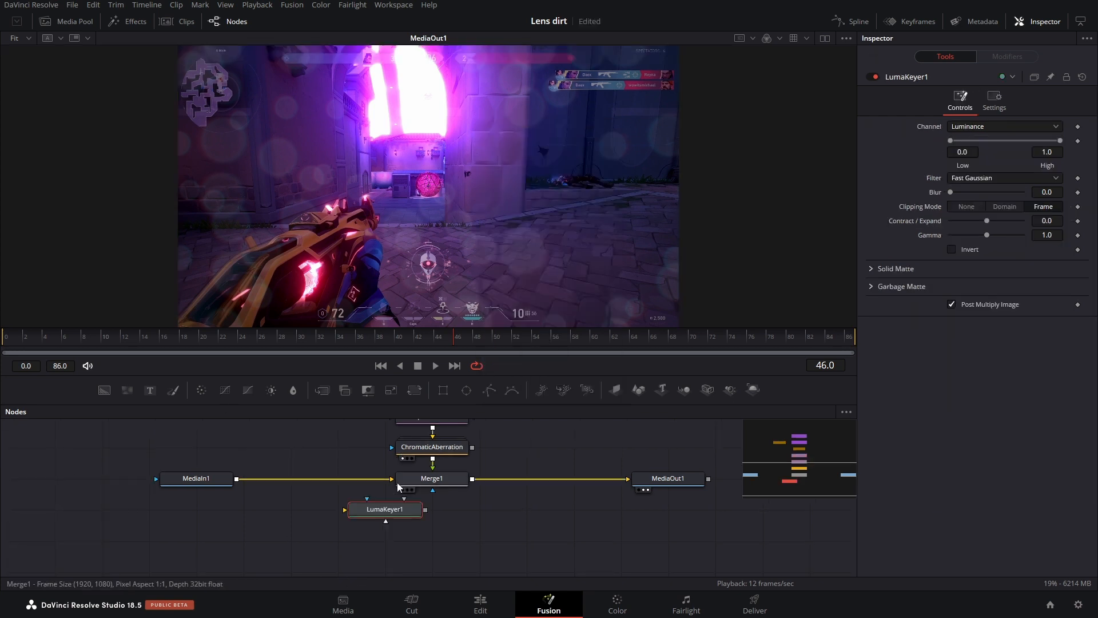
Feed MediaIn1 into a Luma Keyer masking Merge1, with High raised to about 0.34
{"action": "left_click_drag", "start_coordinate": [384, 509], "coordinate": [385, 540]}
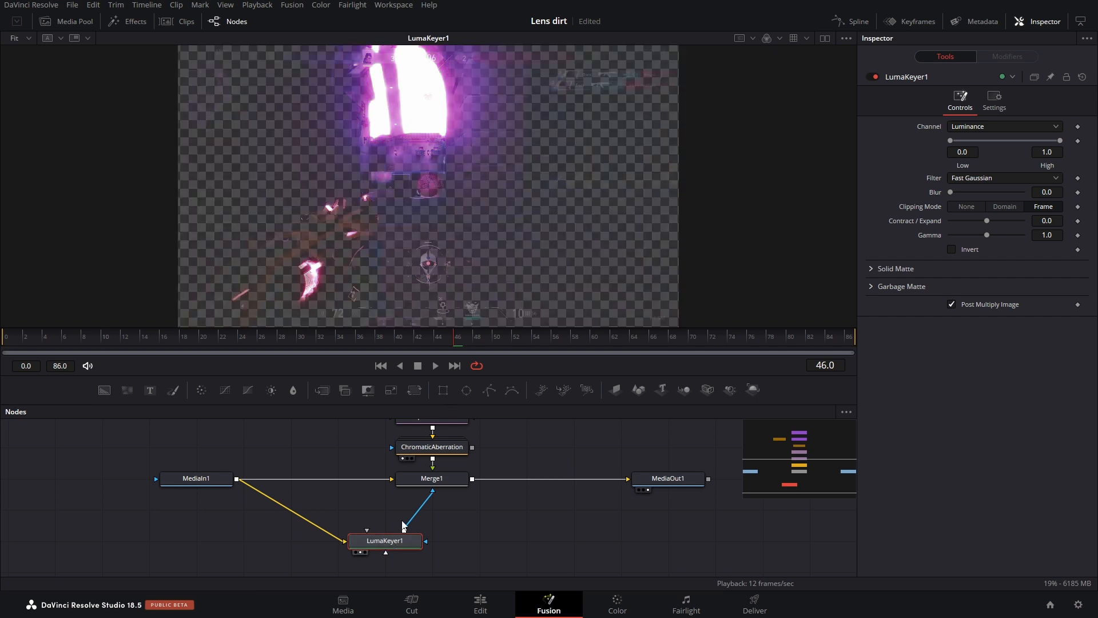
{"action": "left_click_drag", "start_coordinate": [384, 541], "coordinate": [432, 541]}
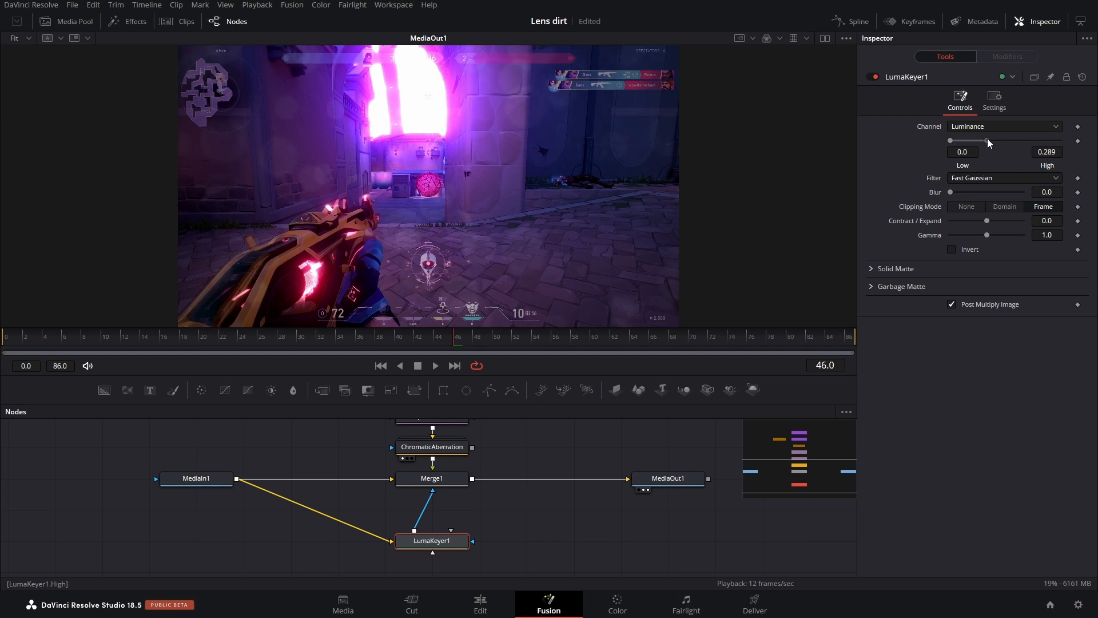
{"action": "left_click_drag", "start_coordinate": [986, 141], "coordinate": [994, 141]}
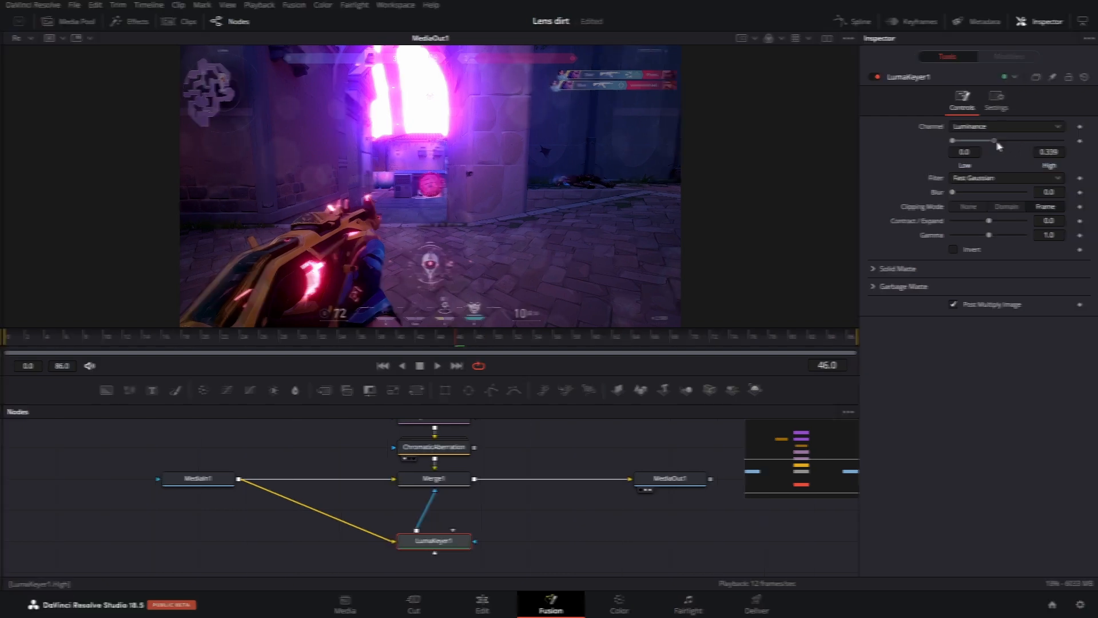
On the Edit page, enable Render Cache Color Output for the Adjustment Clip
{"action": "left_click", "coordinate": [480, 603]}
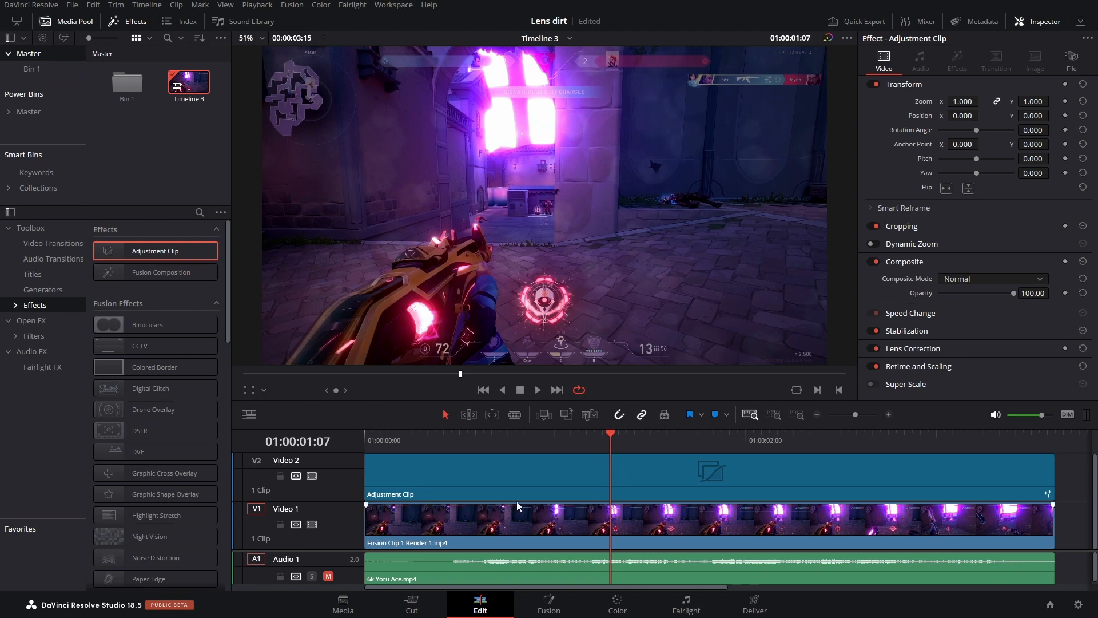
{"action": "left_click", "coordinate": [257, 5]}
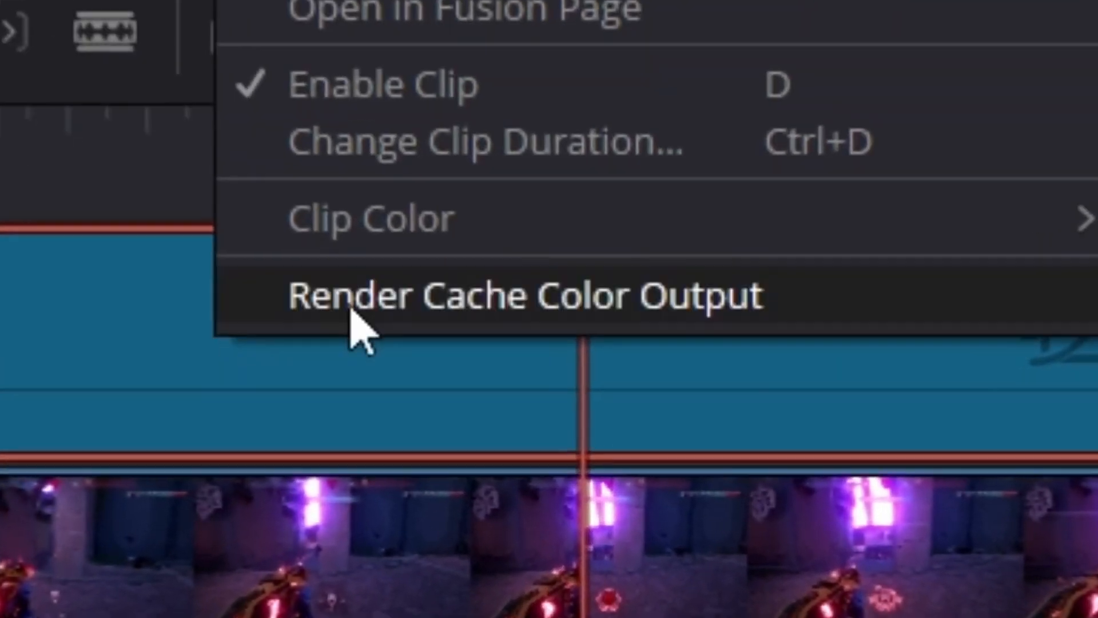
{"action": "left_click", "coordinate": [524, 293]}
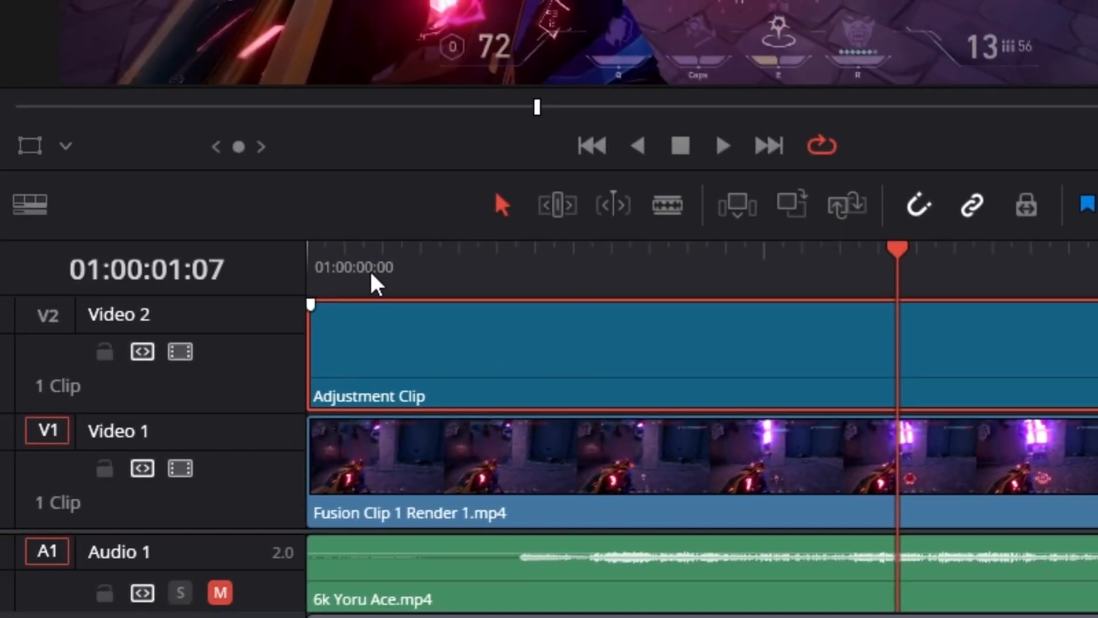